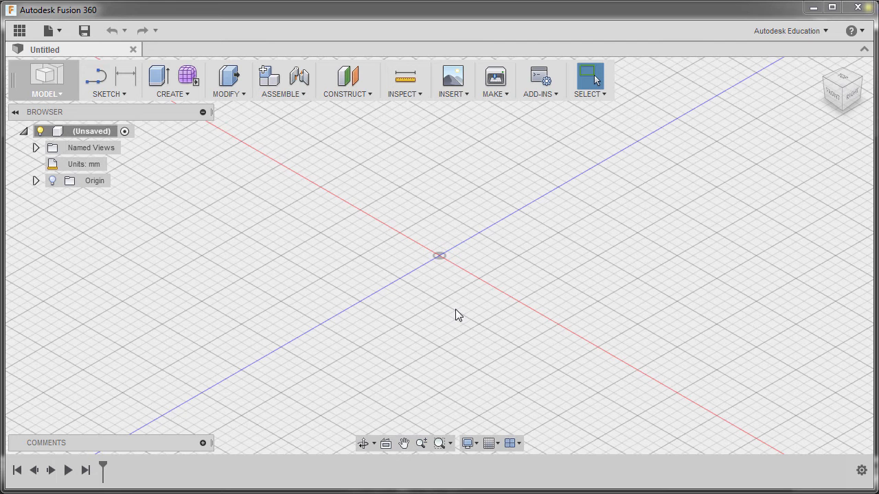
mouse_move(452, 302)
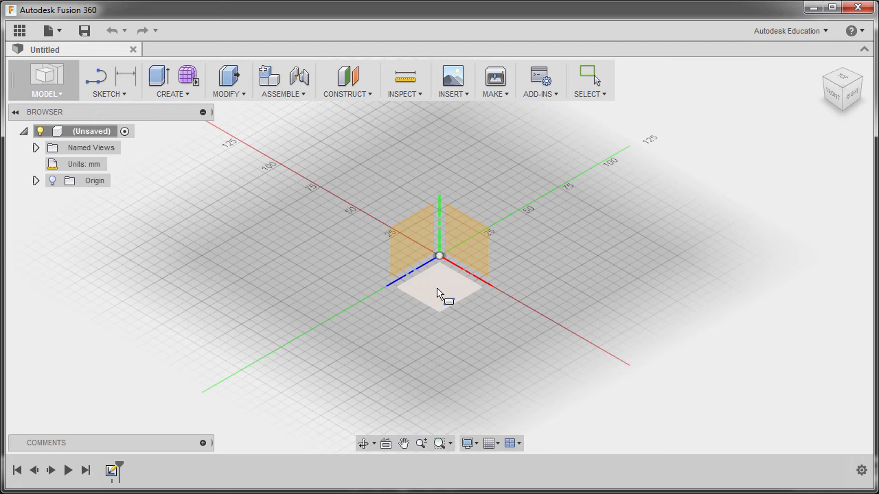
Step: Pick the origin plane for the sketch and switch the document units to inches
left_click(439, 291)
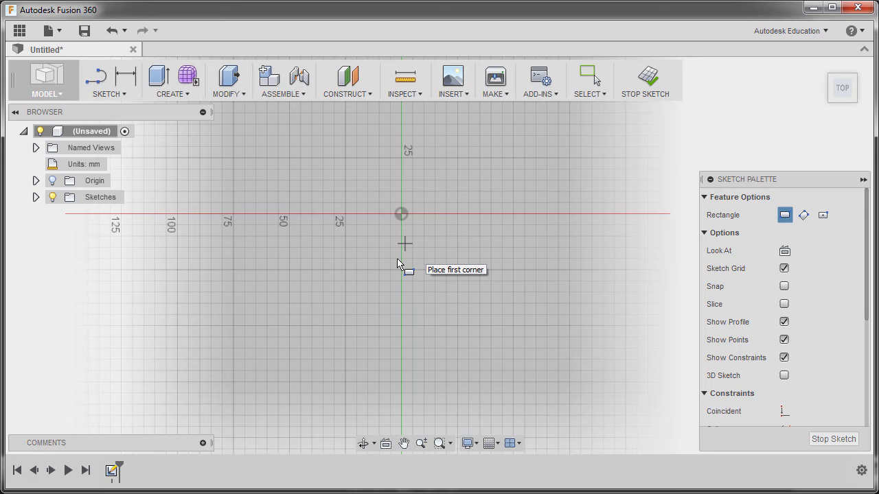
mouse_move(270, 321)
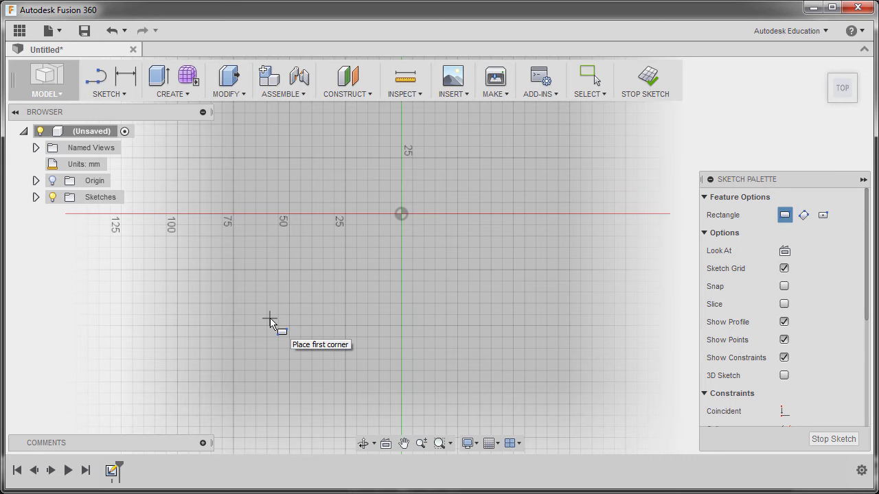
mouse_move(154, 225)
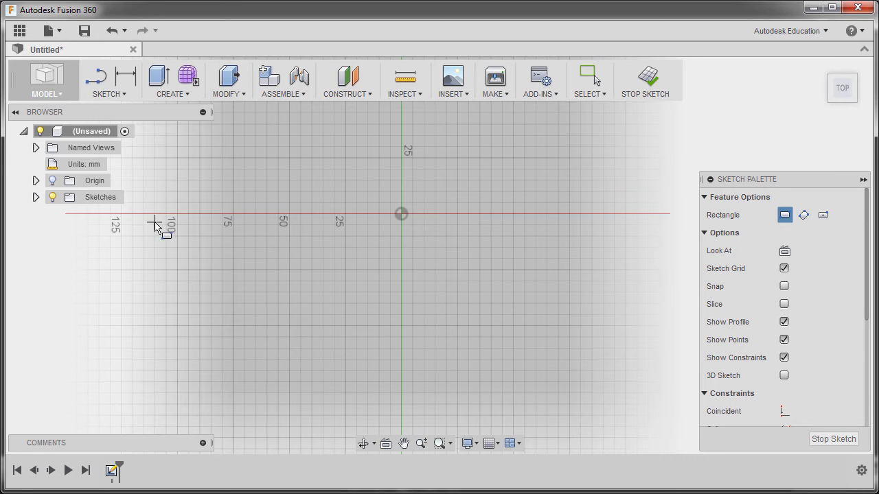
mouse_move(115, 165)
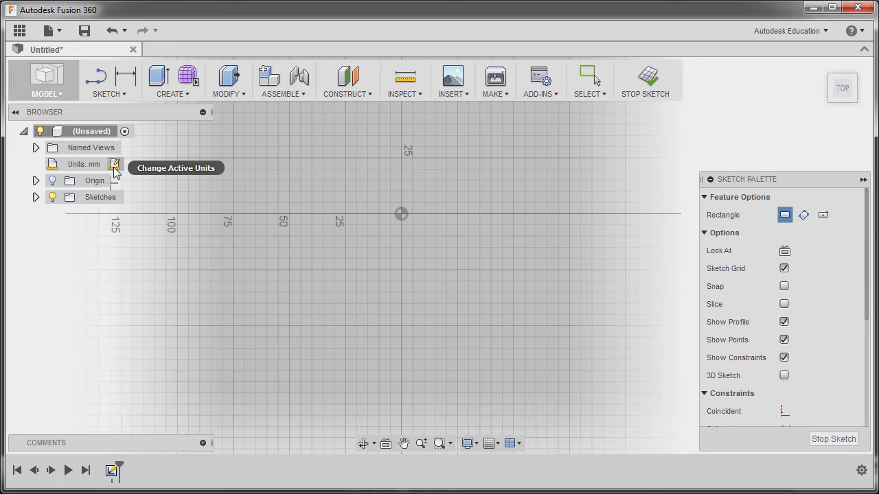
left_click(115, 163)
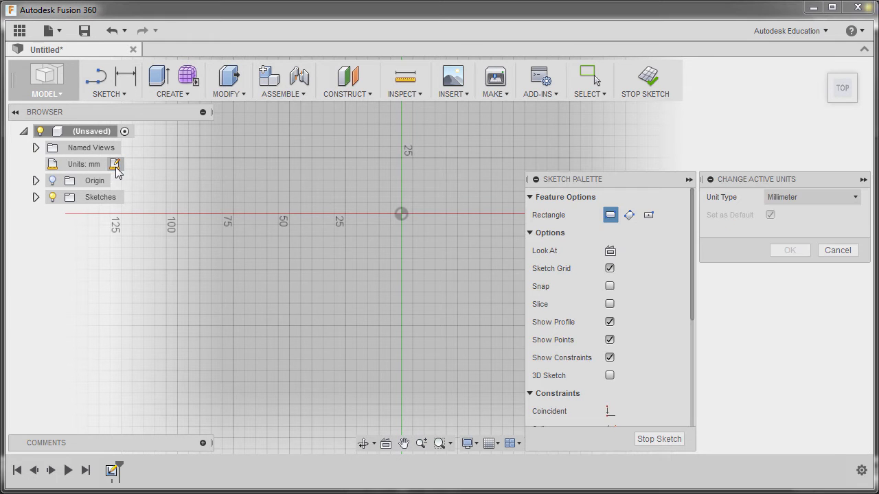
left_click(810, 198)
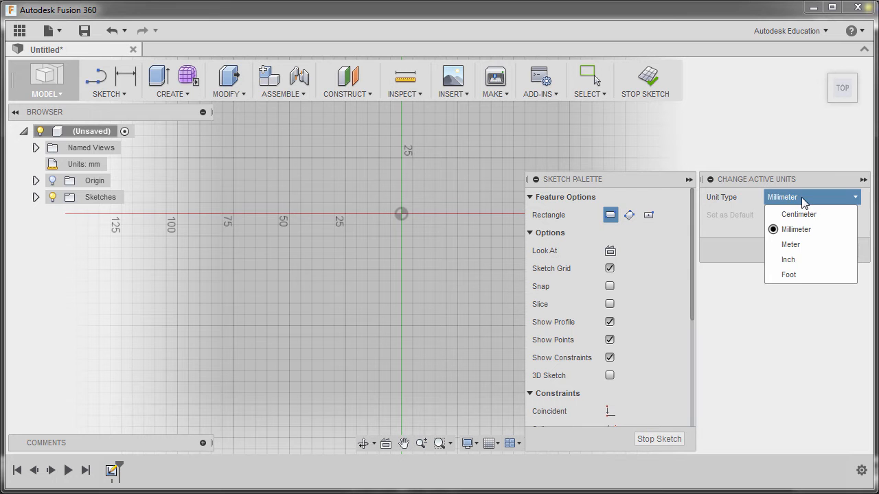
left_click(788, 259)
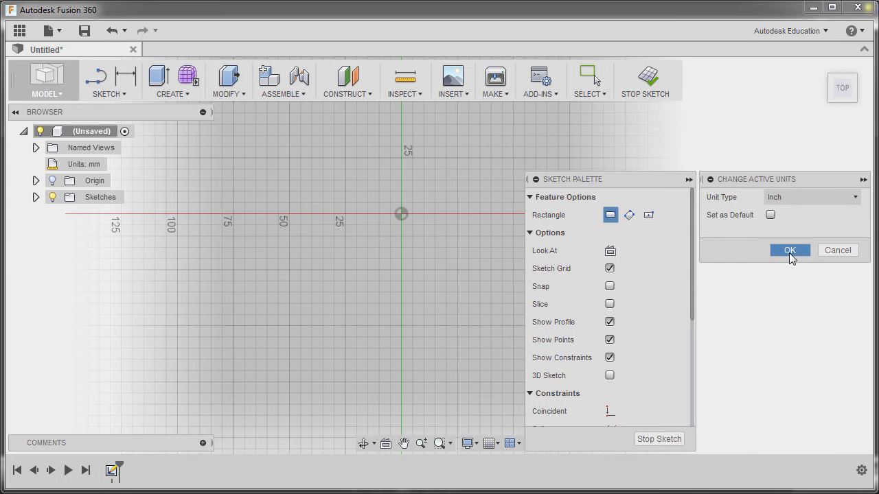
left_click(790, 250)
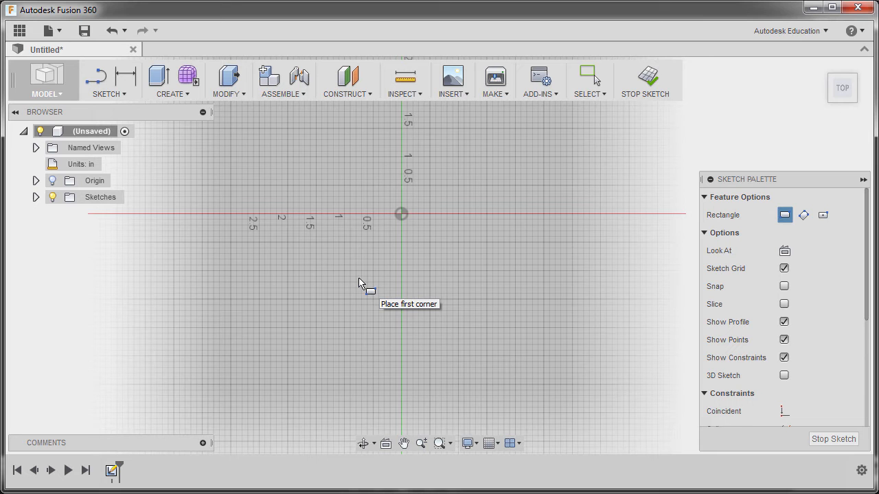
mouse_move(336, 277)
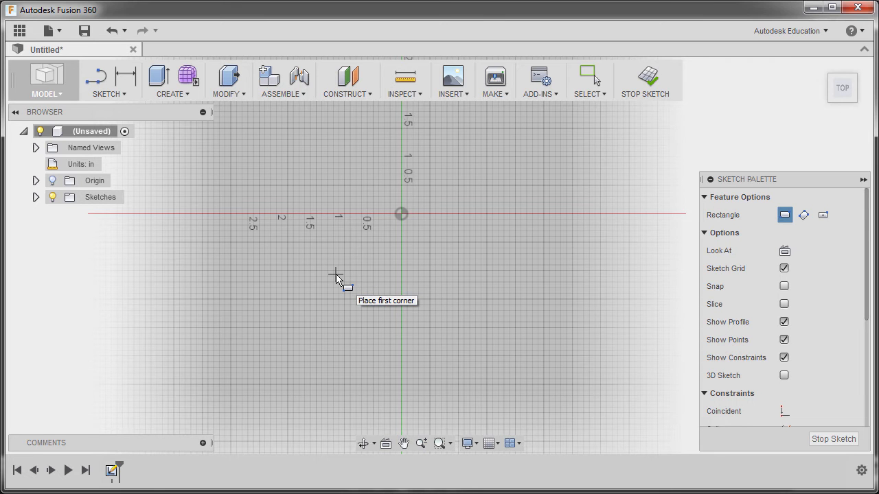
mouse_move(332, 277)
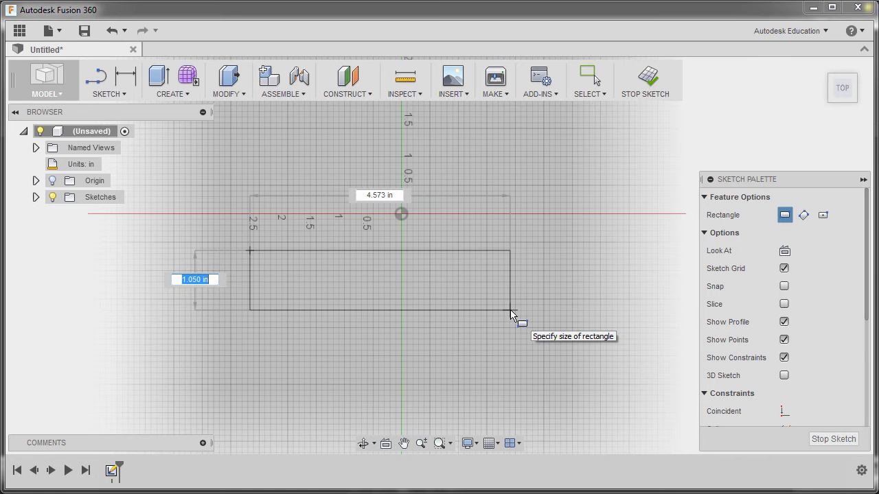
Step: Draw the overlapping rectangles, trim the inner line into a T profile, and switch to window selection
left_click(516, 316)
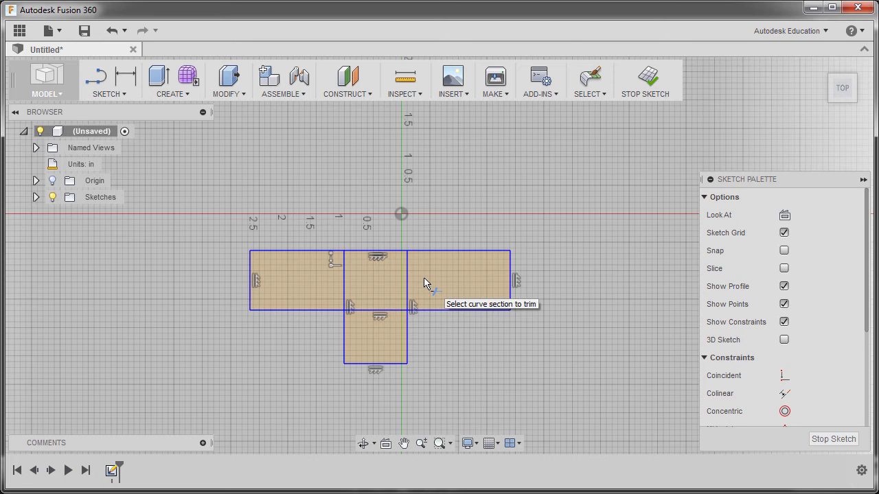
left_click(406, 277)
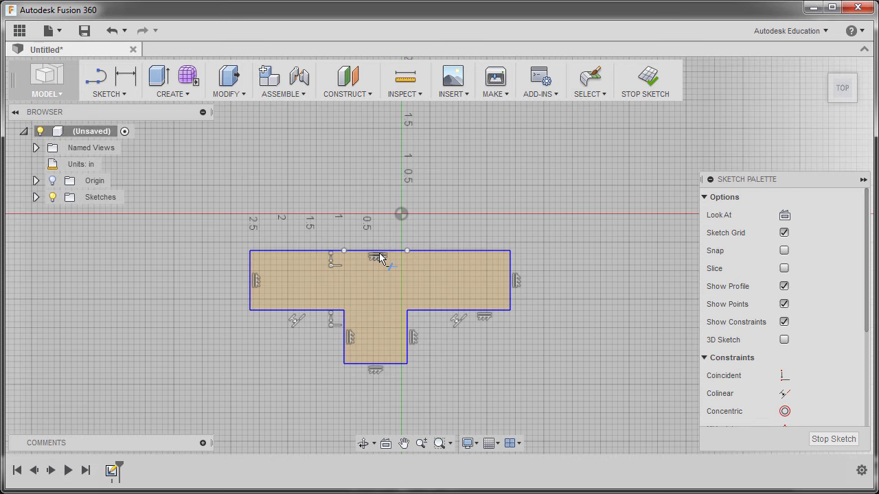
mouse_move(392, 308)
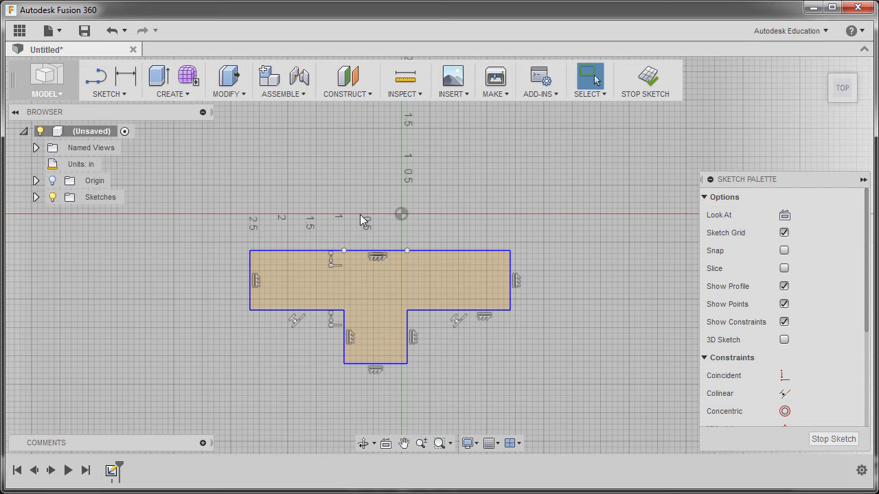
left_click(589, 93)
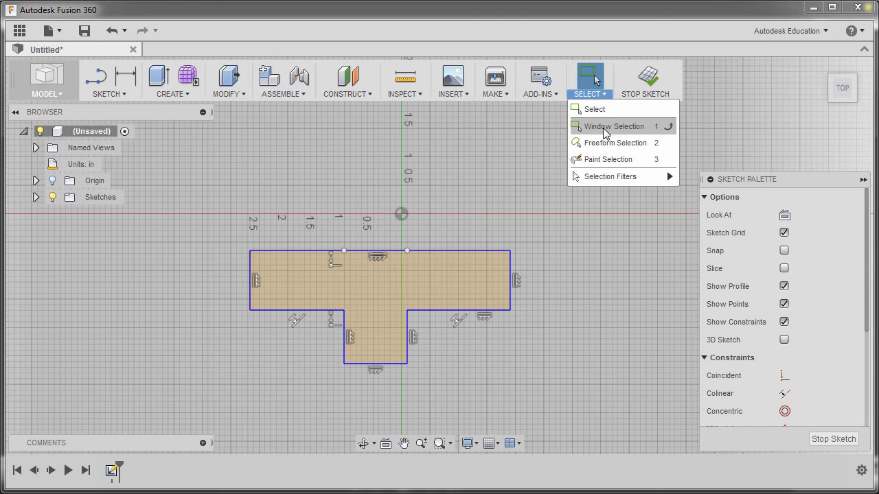
left_click(612, 127)
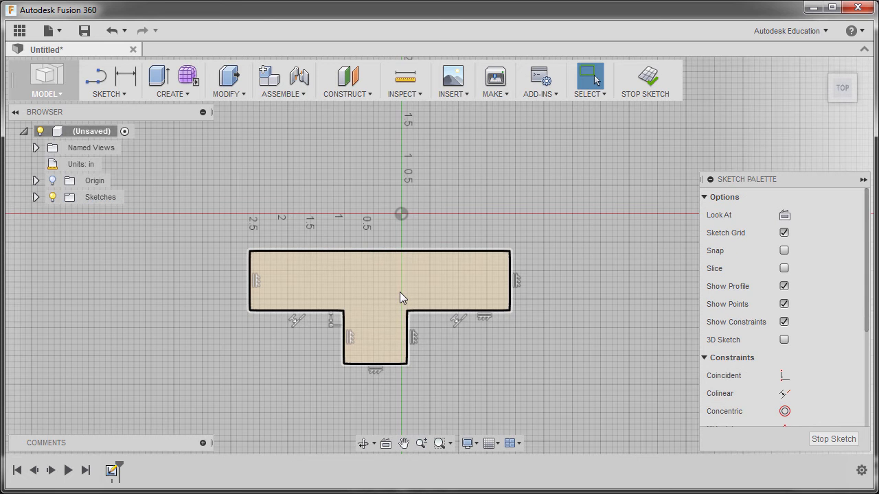
mouse_move(420, 277)
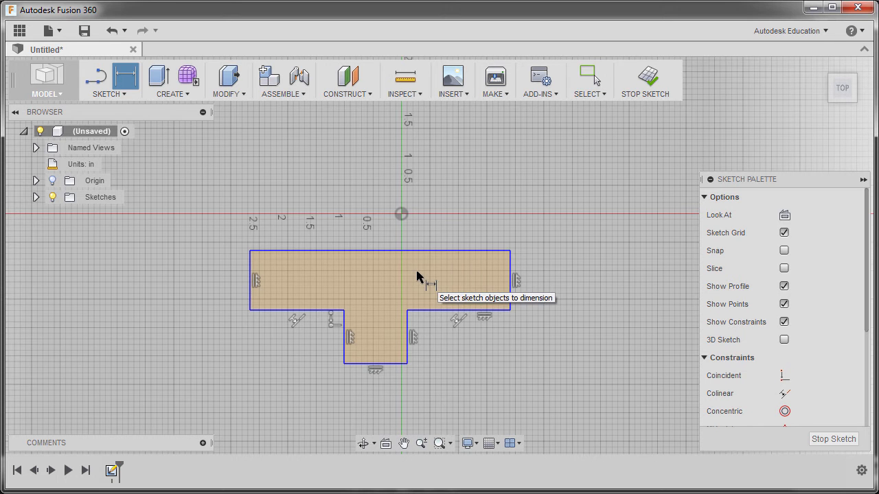
mouse_move(328, 273)
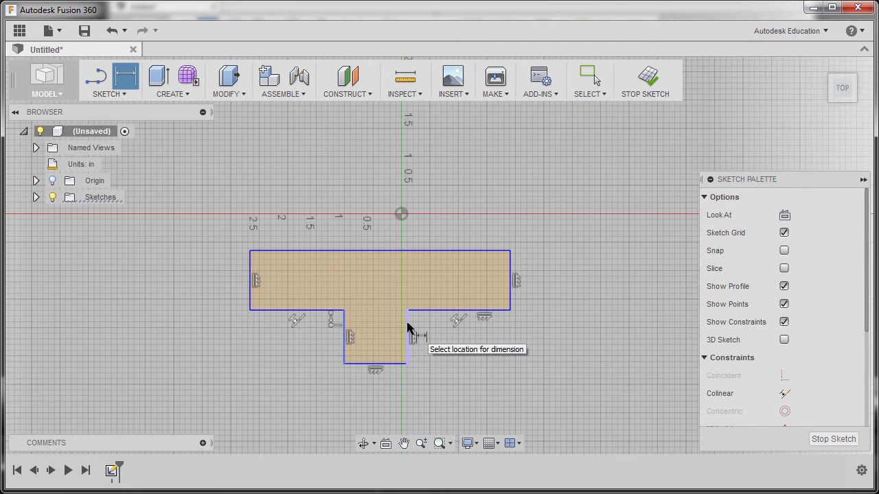
Step: Dimension the stem width 0.75 and the right step length below the profile
left_click(377, 410)
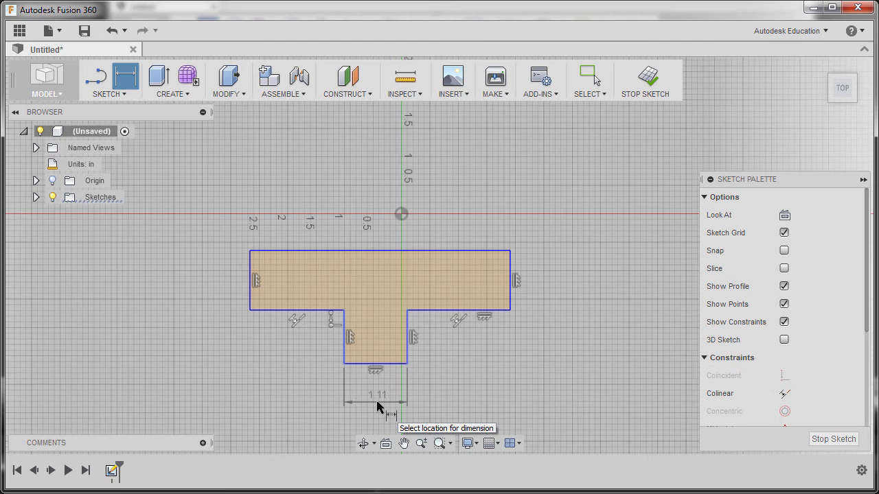
left_click(376, 396)
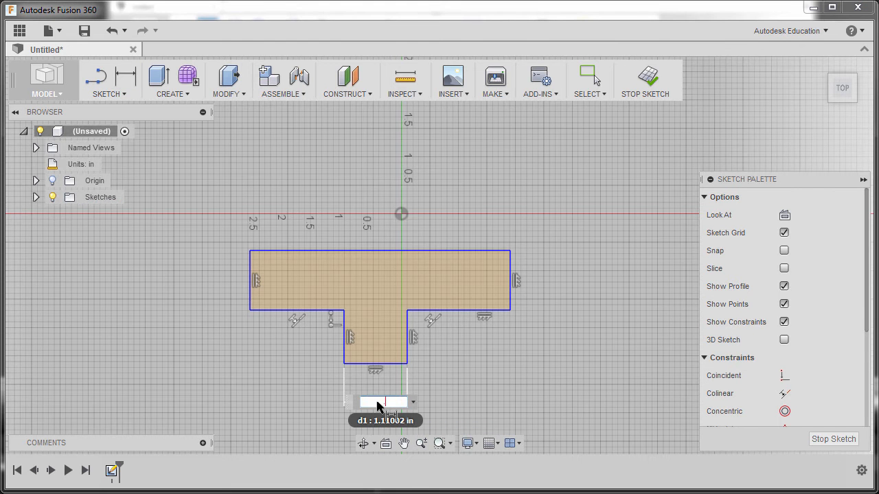
type("0.75")
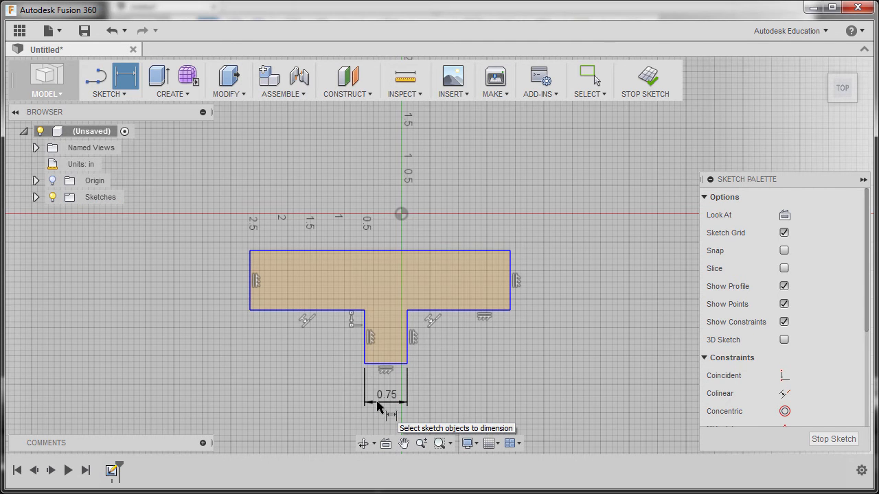
mouse_move(405, 357)
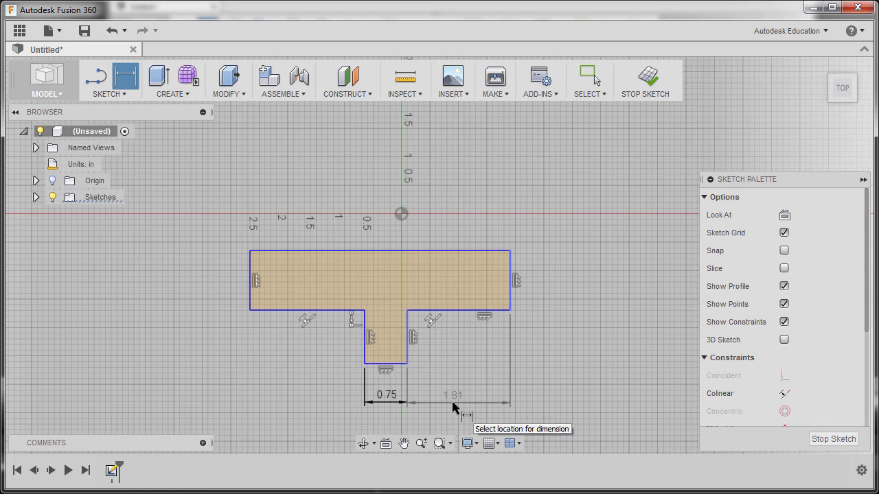
left_click(453, 395)
type("1.5")
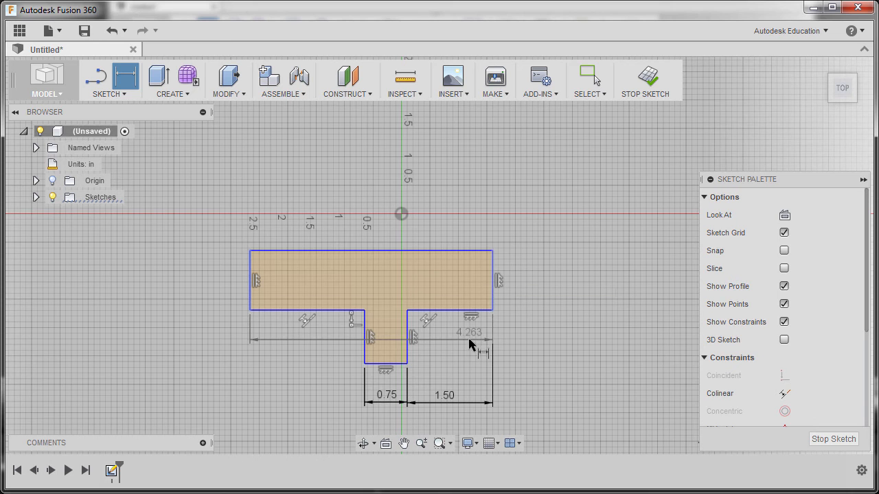
Step: Move the overall width dimension above the shape and set it to 3.75
left_click_drag(470, 337, 366, 182)
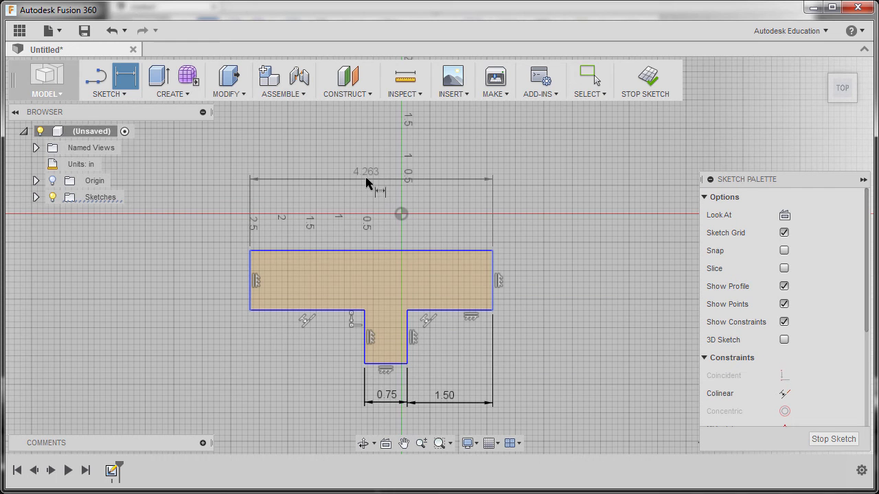
double_click(365, 171)
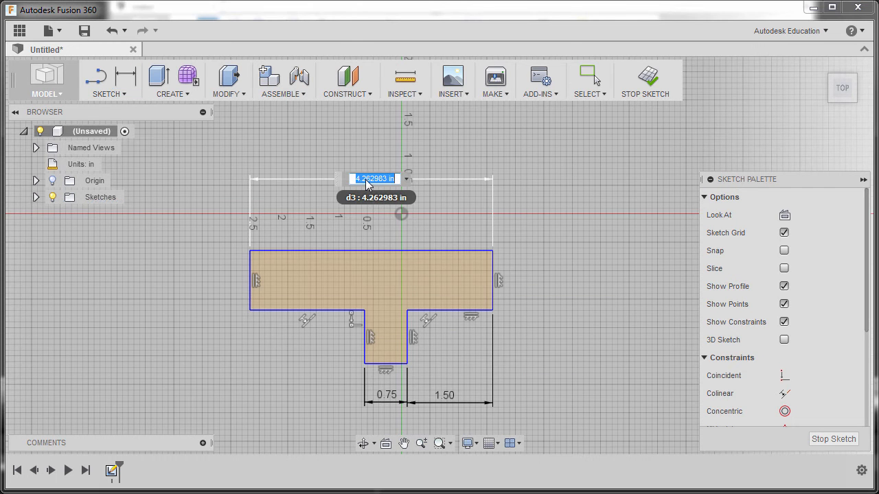
type("3.75")
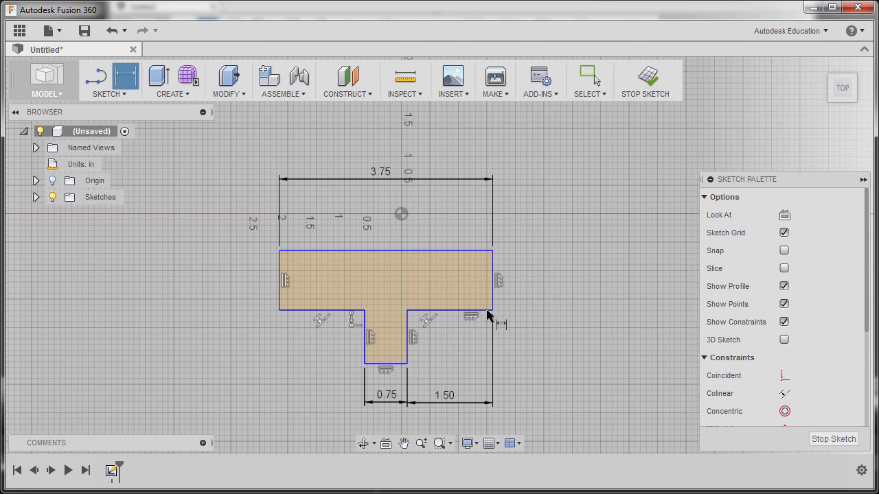
mouse_move(491, 306)
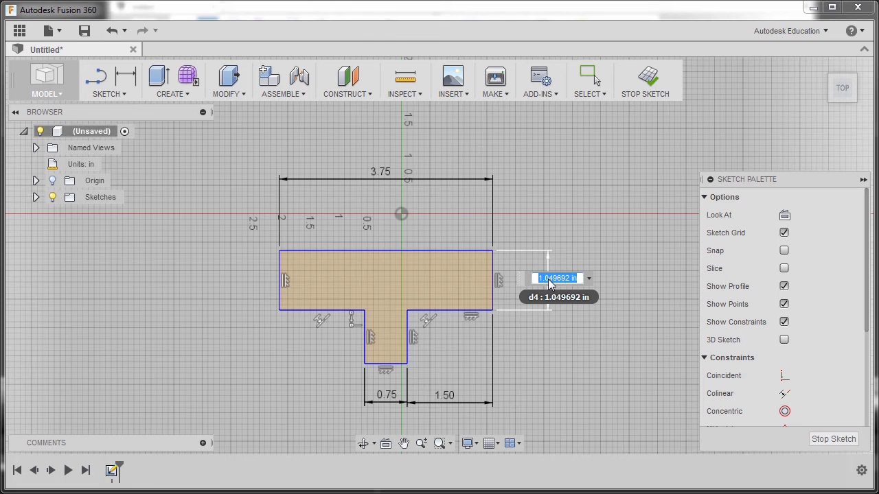
Step: Dimension the step height as 1.5/2 and the overall profile height as 1
type("1.5")
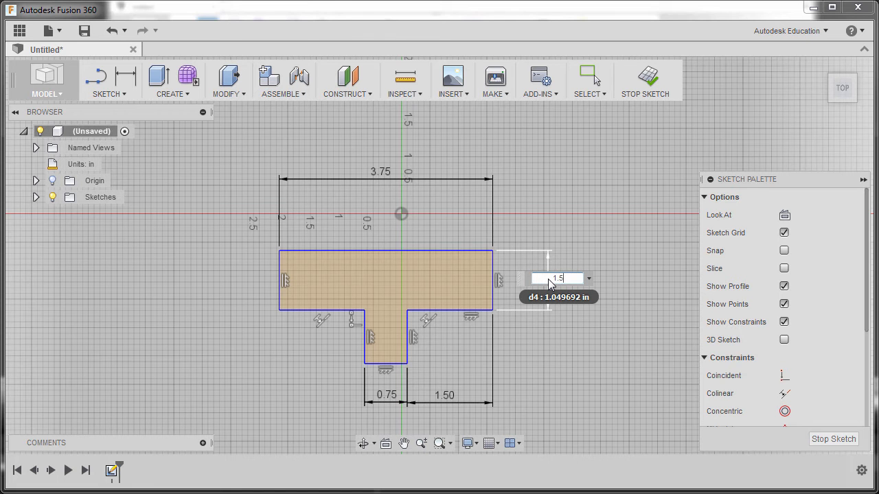
type("/2")
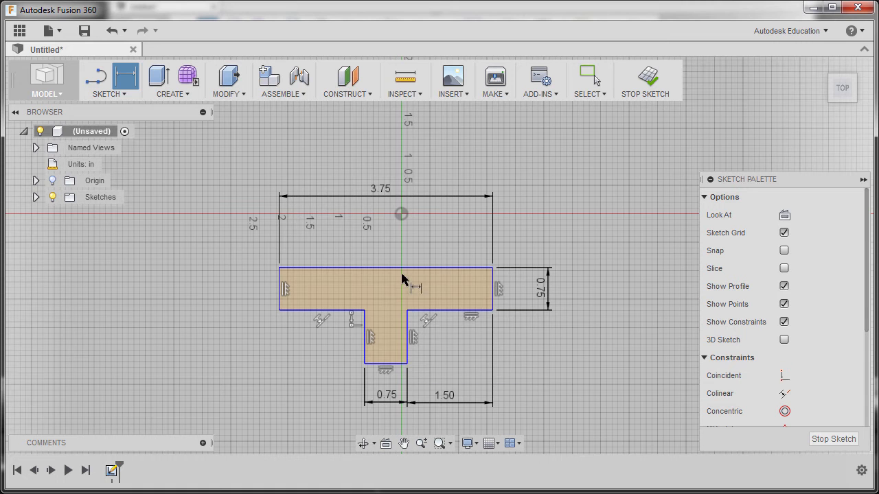
mouse_move(403, 247)
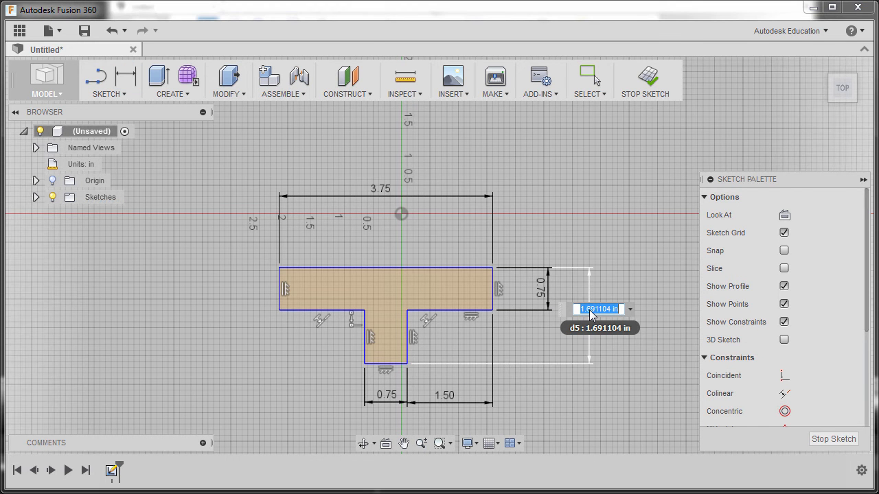
type("1")
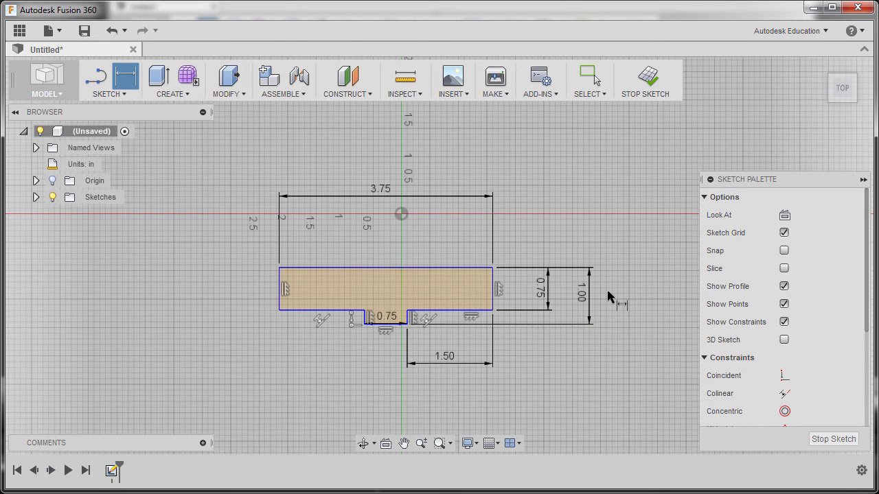
mouse_move(401, 291)
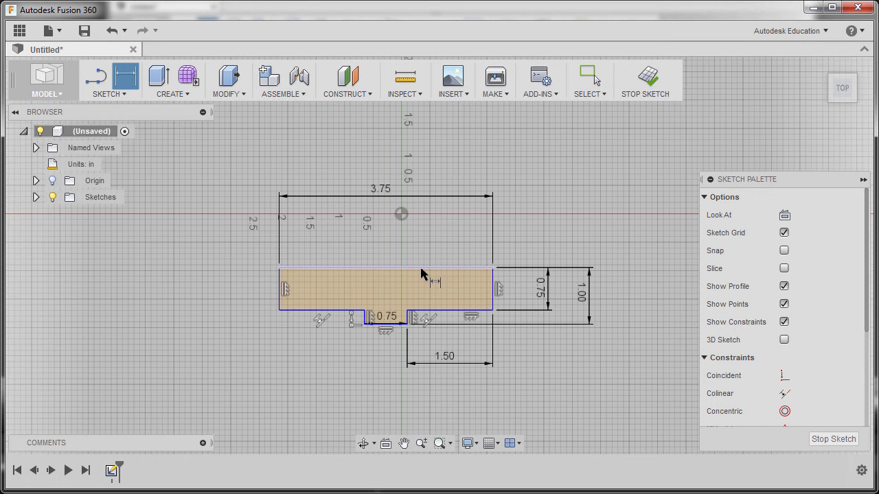
mouse_move(684, 310)
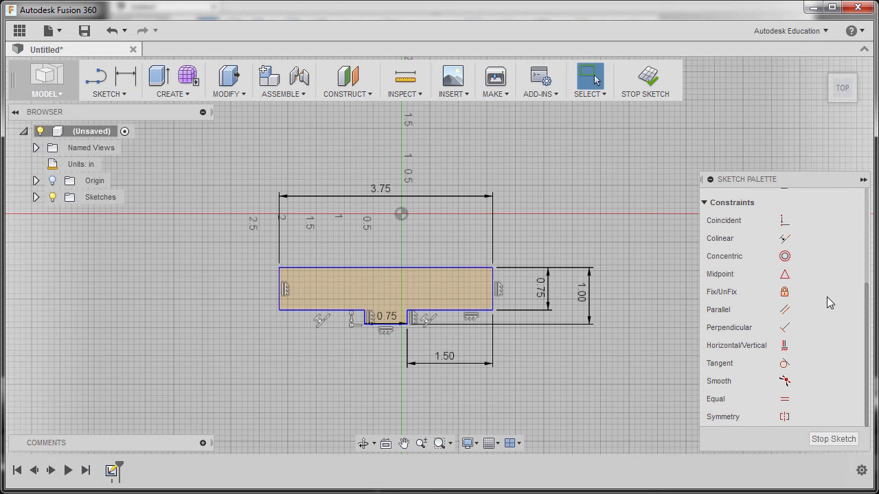
mouse_move(818, 374)
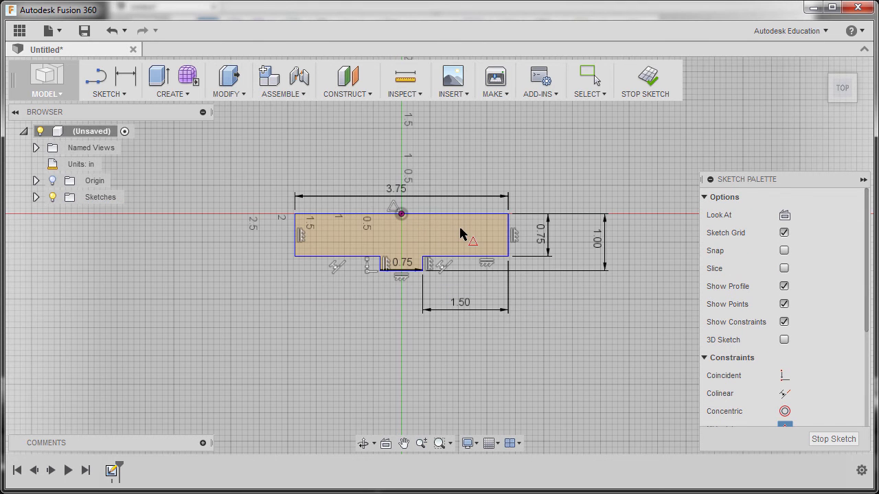
mouse_move(468, 346)
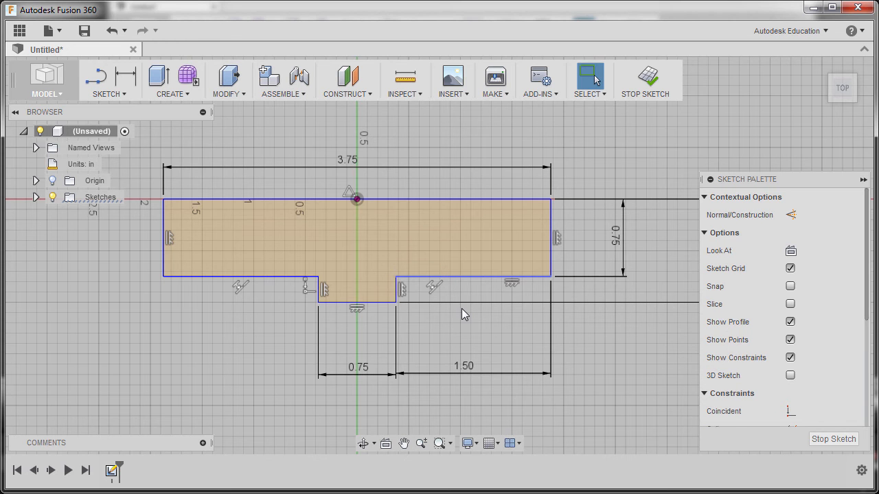
mouse_move(477, 328)
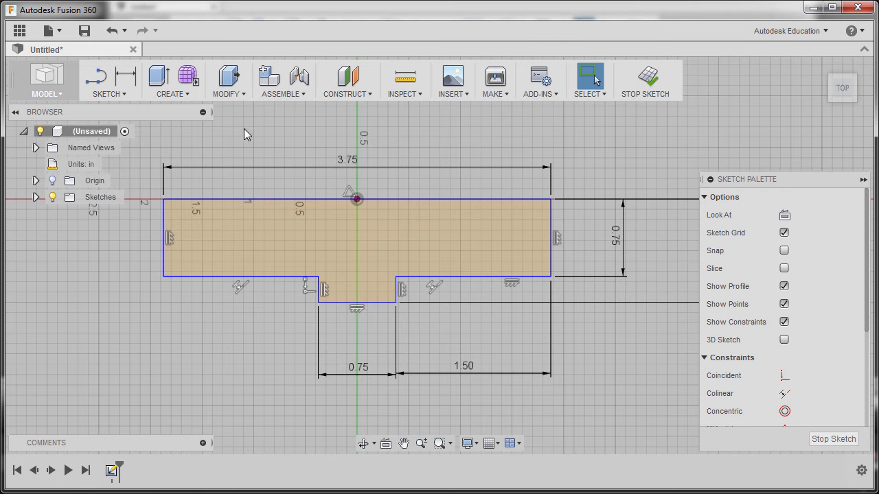
Step: Bring up the Create list of solid features over the finished profile
left_click(172, 80)
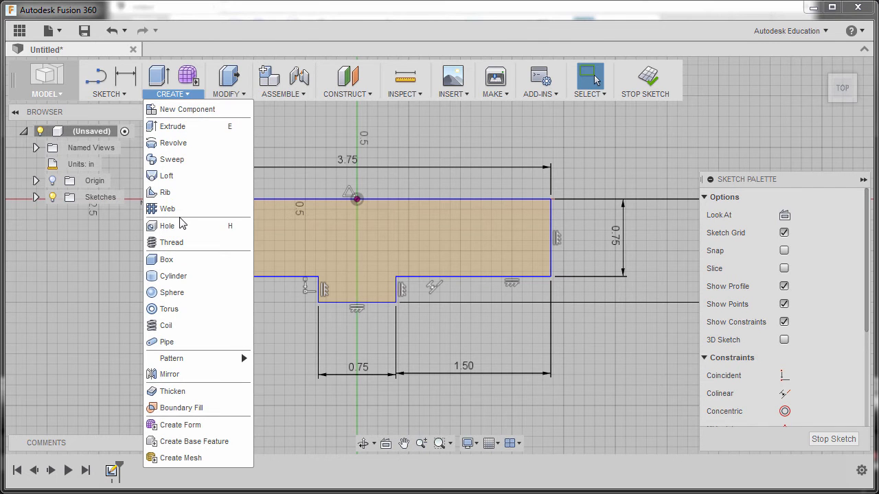
mouse_move(181, 143)
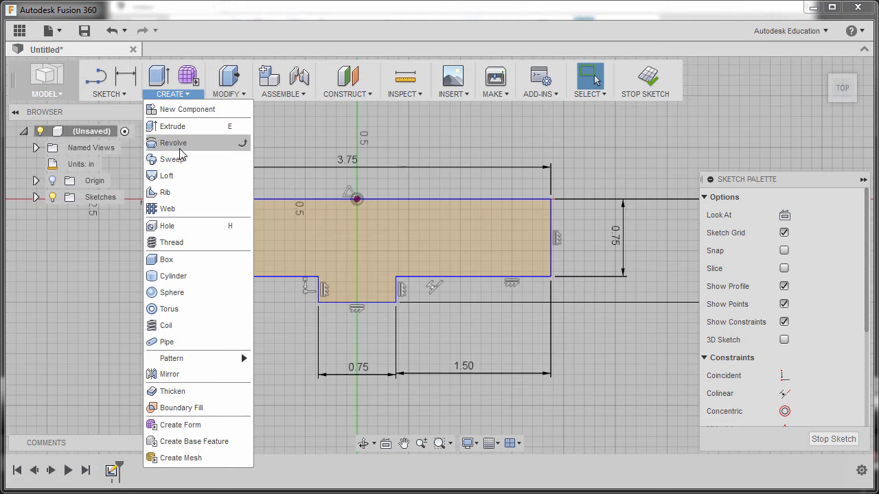
Step: Revolve the stepped profile a full 360 degrees about its long edge into a solid shaft
left_click(173, 143)
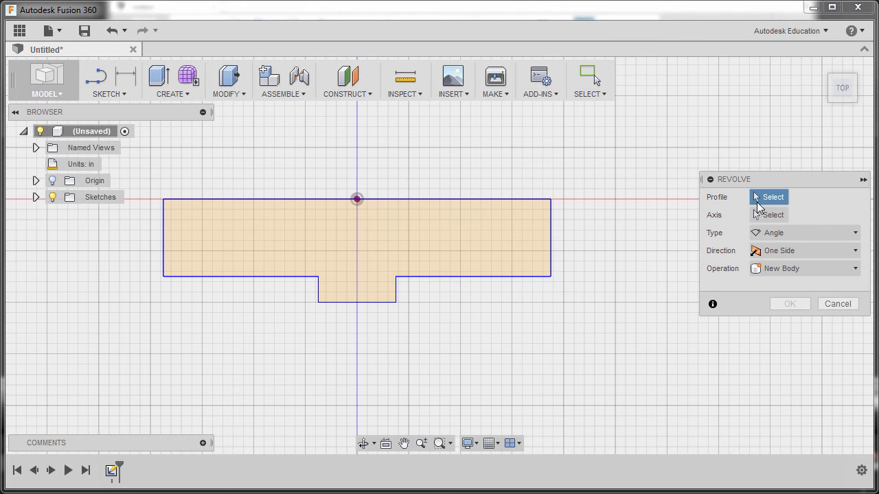
left_click(508, 239)
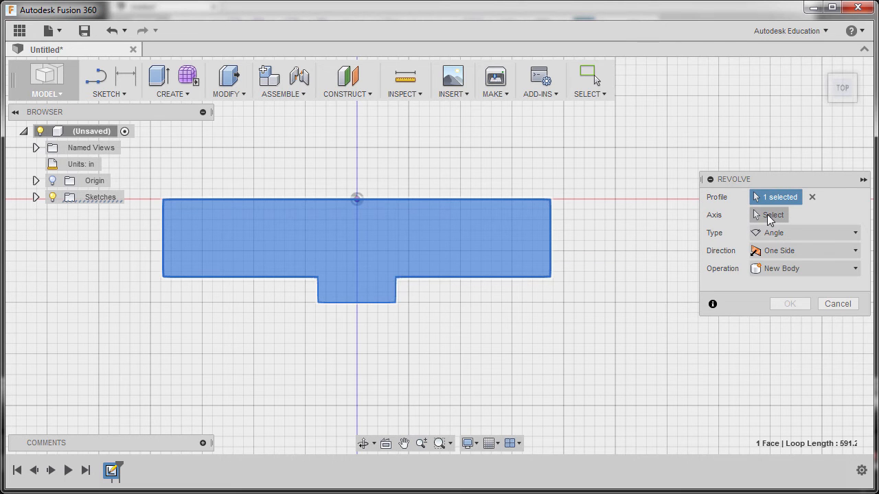
left_click(771, 214)
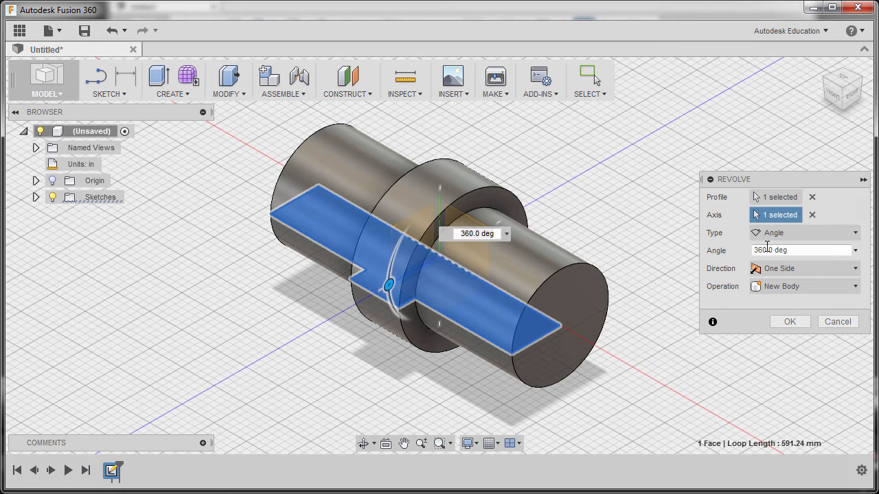
left_click(799, 250)
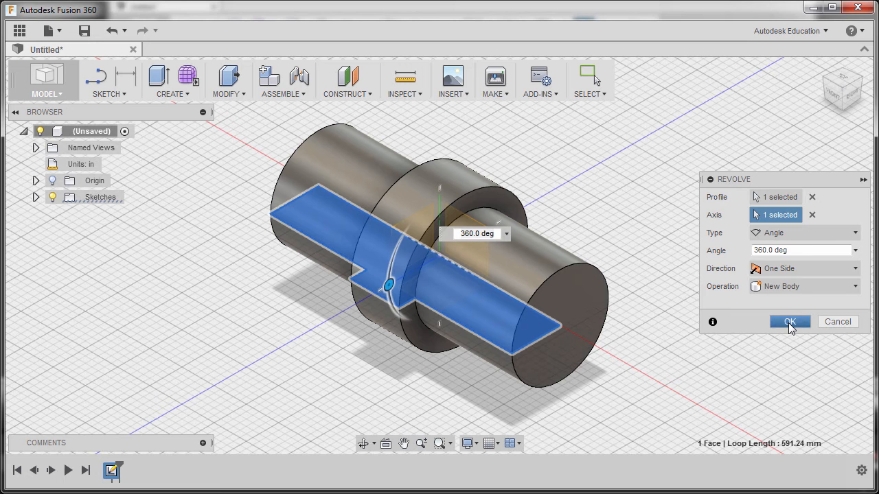
left_click(789, 321)
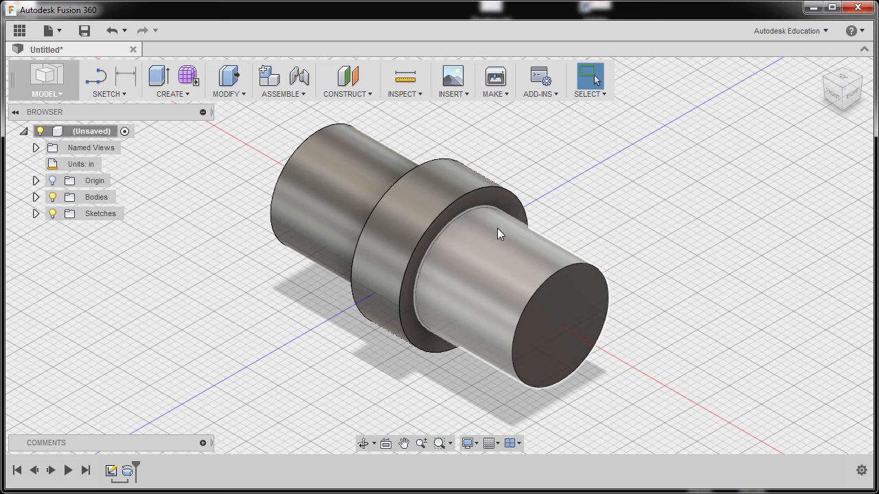
mouse_move(579, 214)
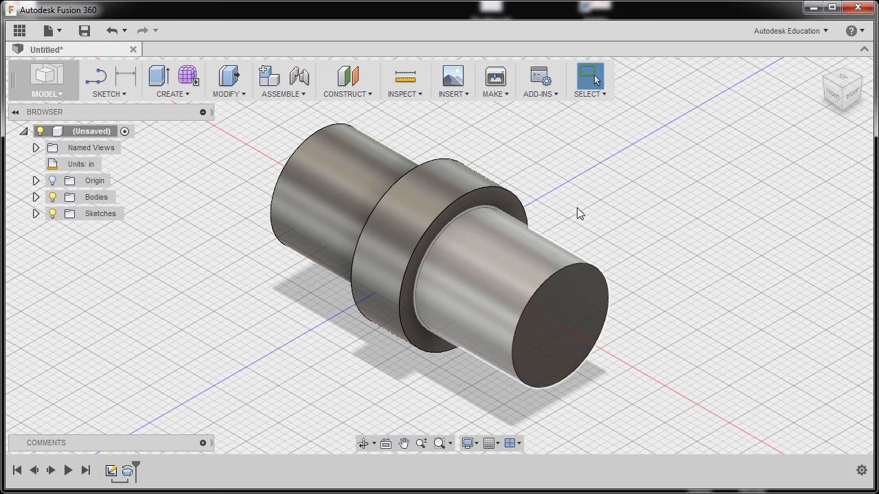
Step: Start a sketch on the shaft's end face and draw a chord line across the upper circle
left_click(108, 78)
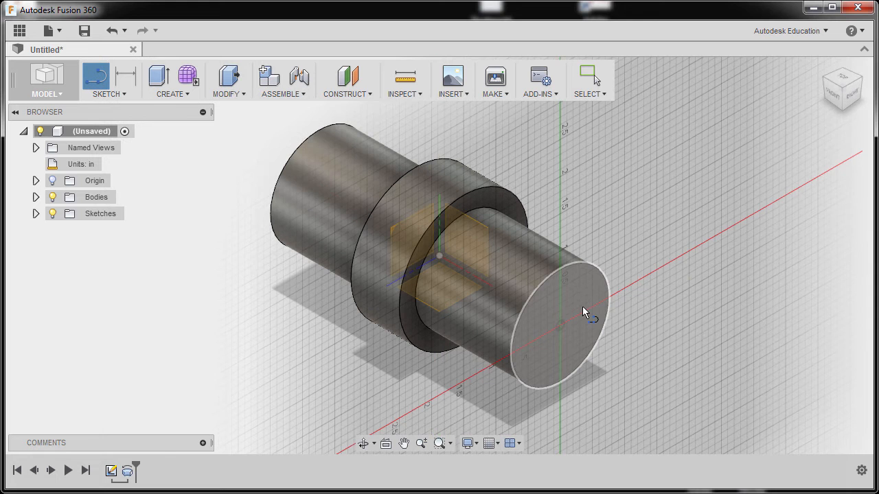
mouse_move(585, 309)
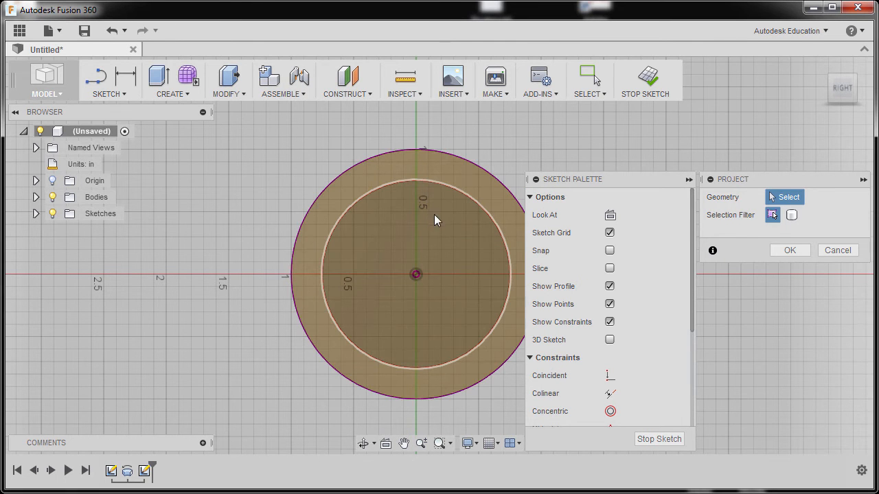
left_click_drag(437, 220, 327, 240)
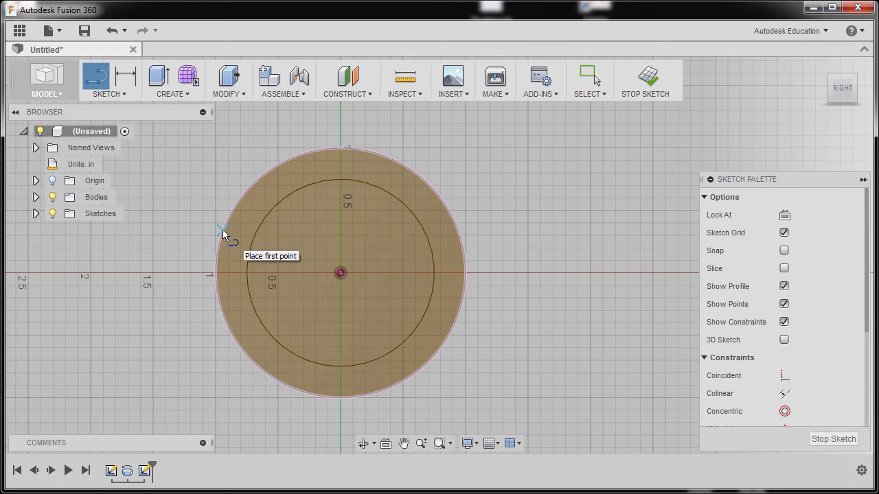
left_click(221, 227)
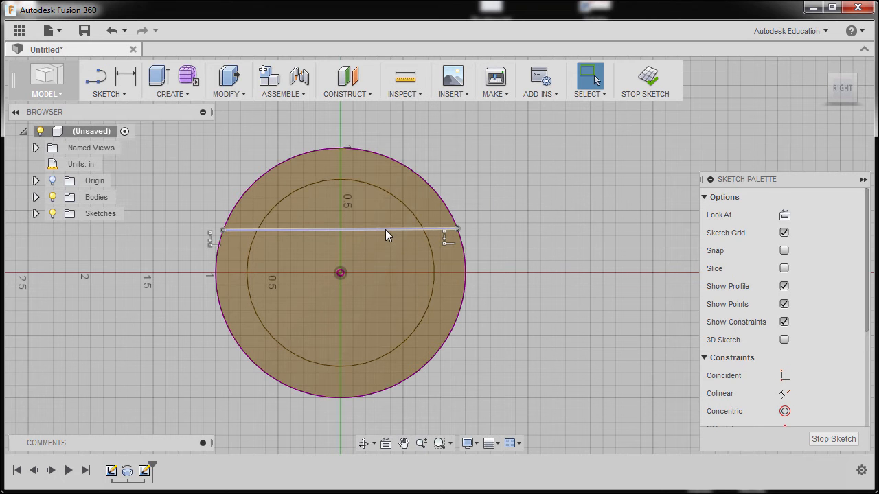
left_click(337, 231)
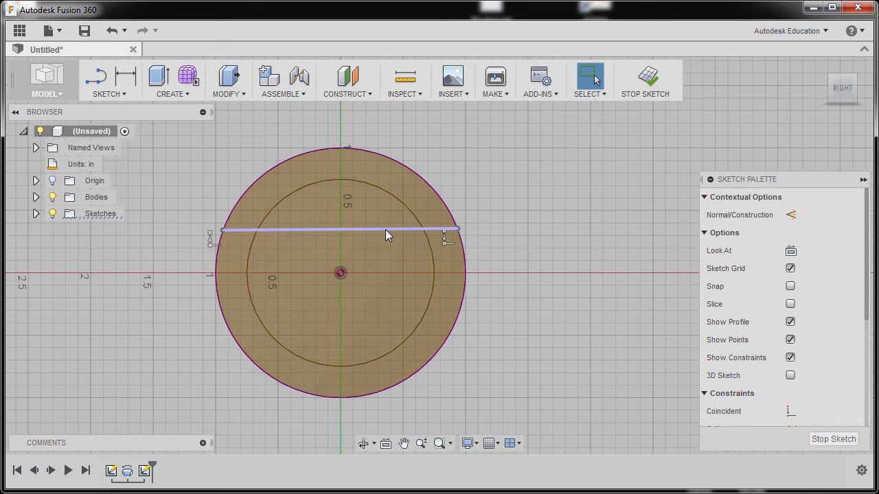
Step: Constrain the chord horizontal and dimension it 0.5 from the centre
right_click(387, 234)
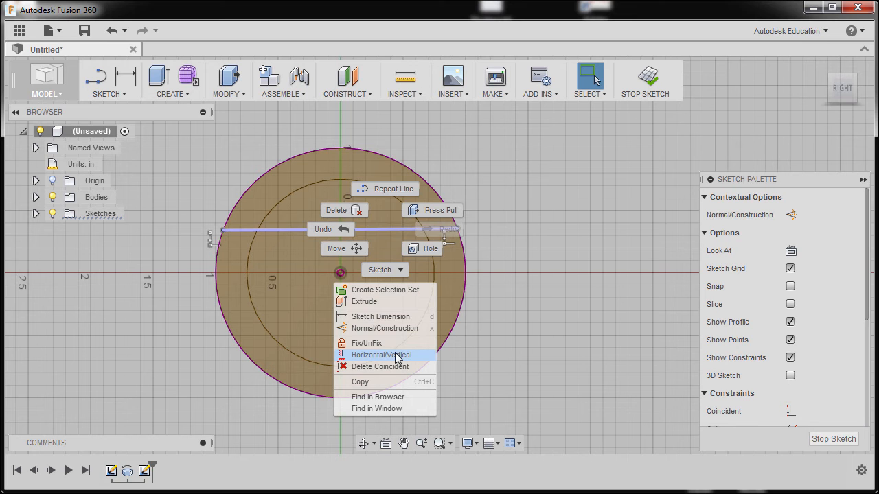
left_click(382, 354)
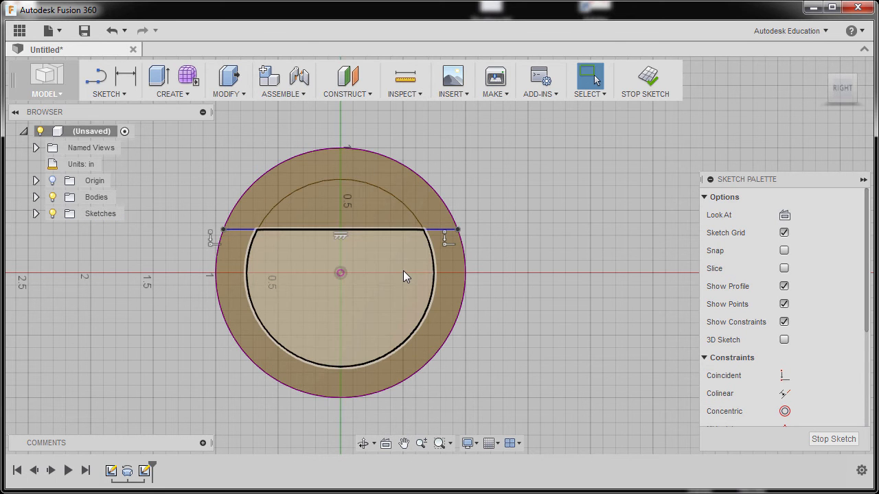
left_click(511, 263)
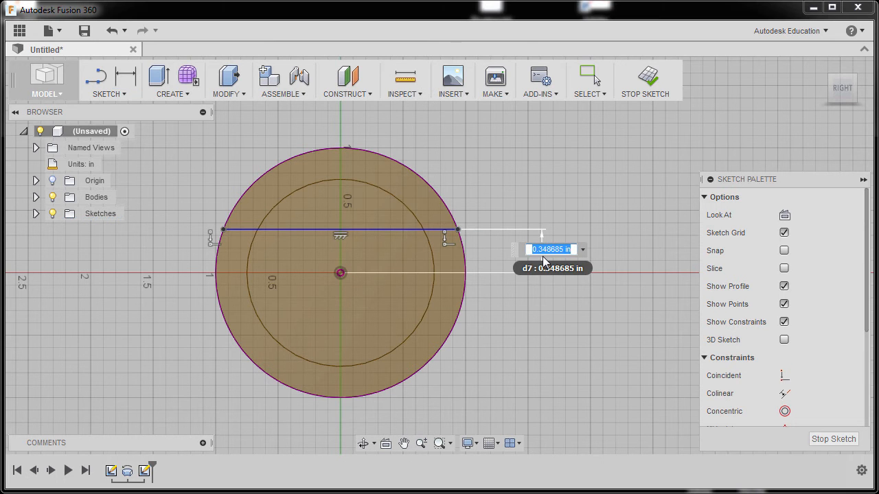
type(".5")
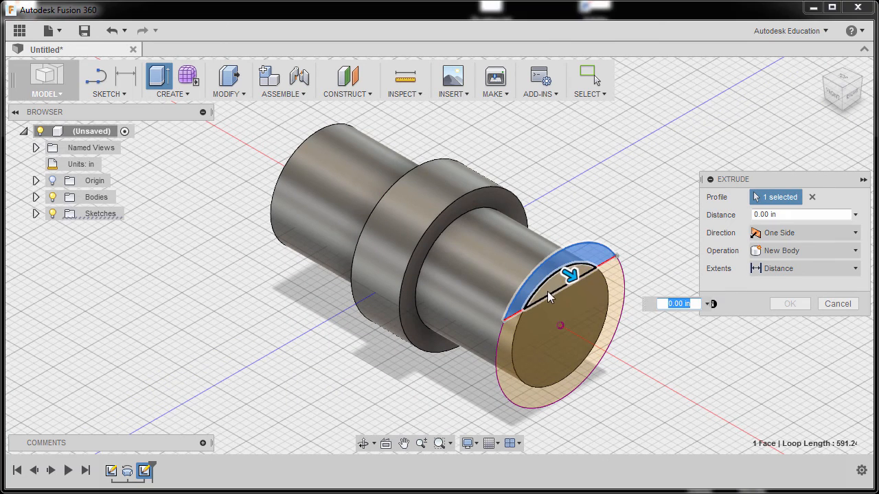
Step: Cut the cap regions back into the shaft with distance -.75-1.5+.38 to form the flat
left_click(556, 275)
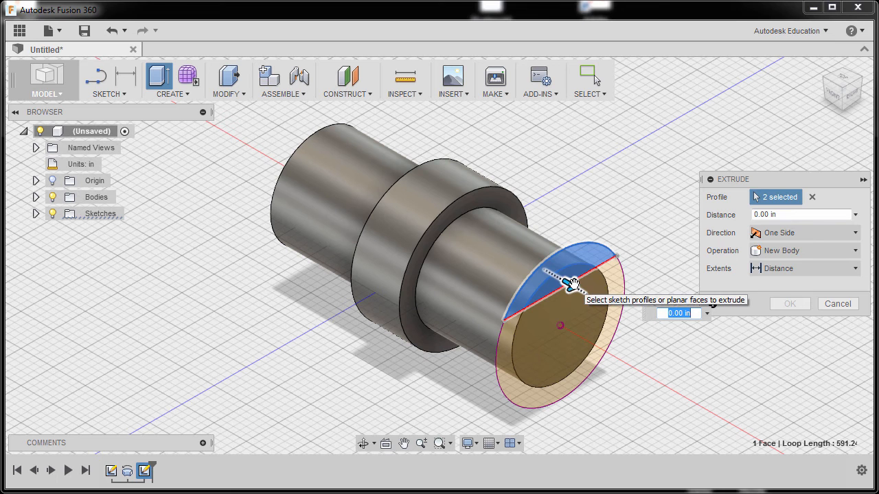
left_click_drag(570, 275, 439, 208)
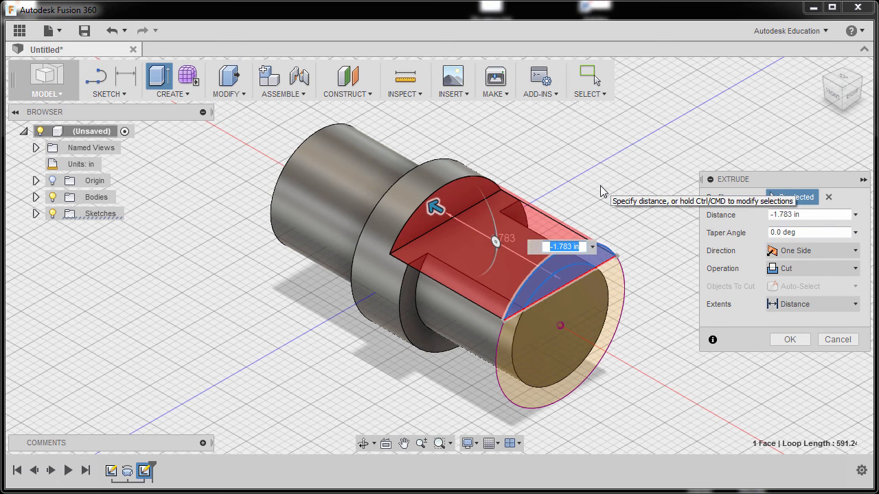
mouse_move(583, 188)
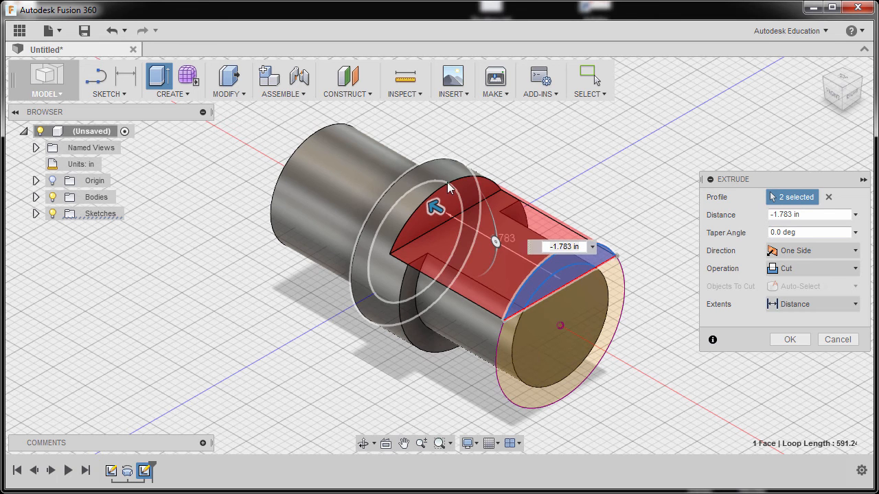
mouse_move(406, 180)
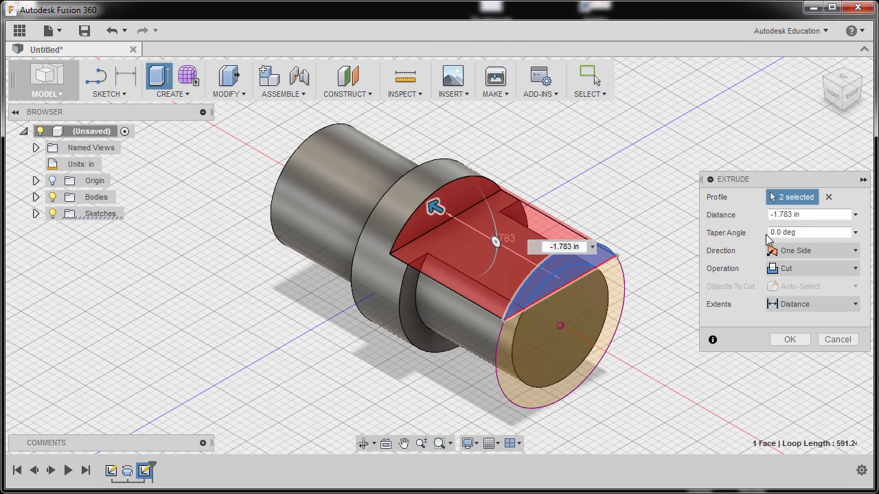
left_click(808, 214)
type("-.75-1.5+")
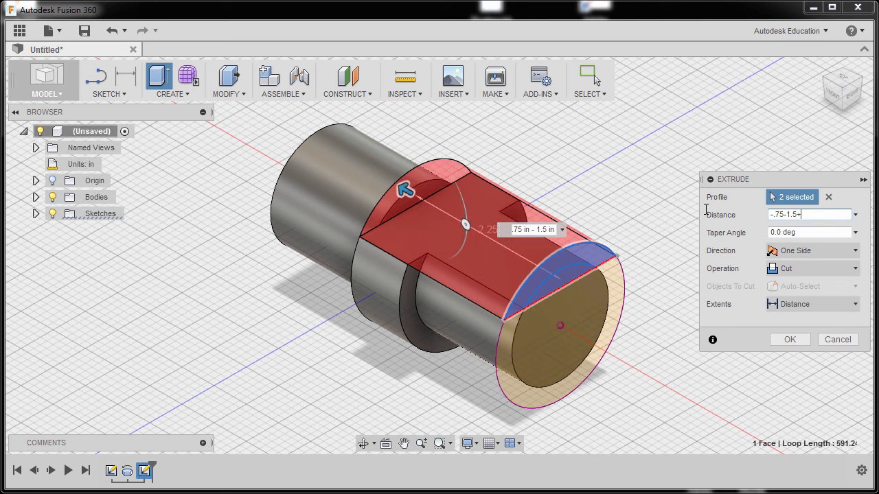
type(".38")
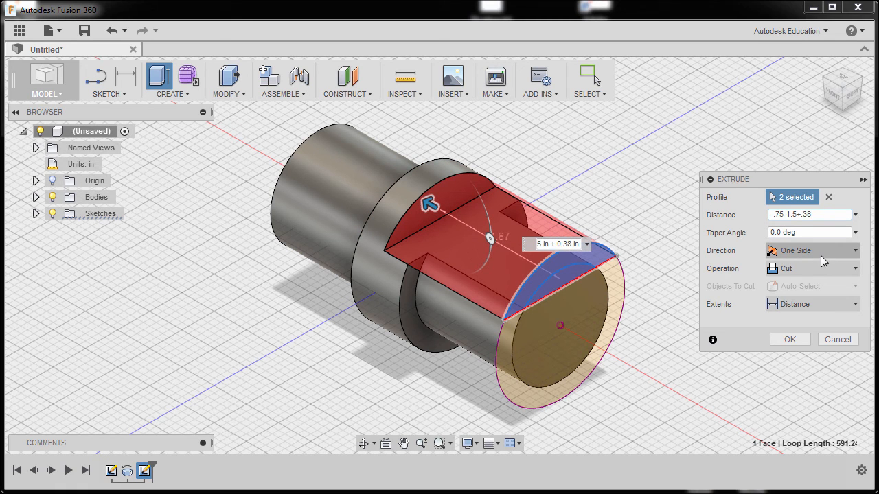
mouse_move(813, 274)
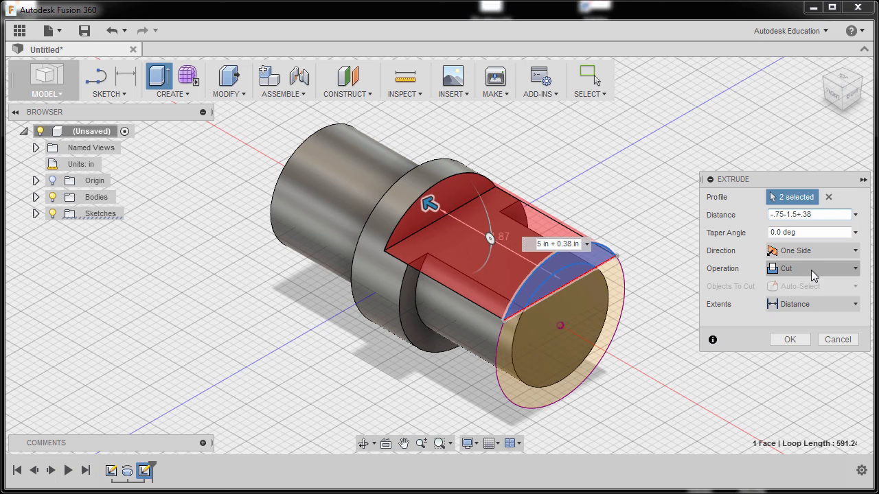
mouse_move(812, 305)
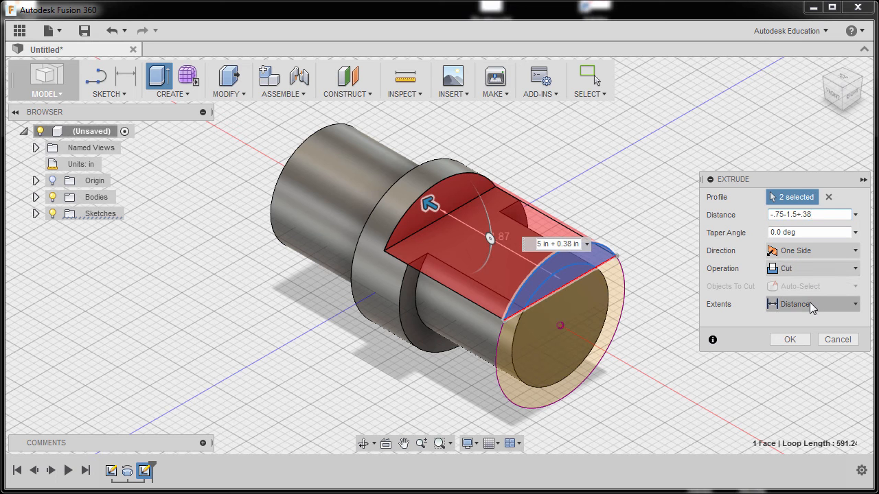
left_click(789, 340)
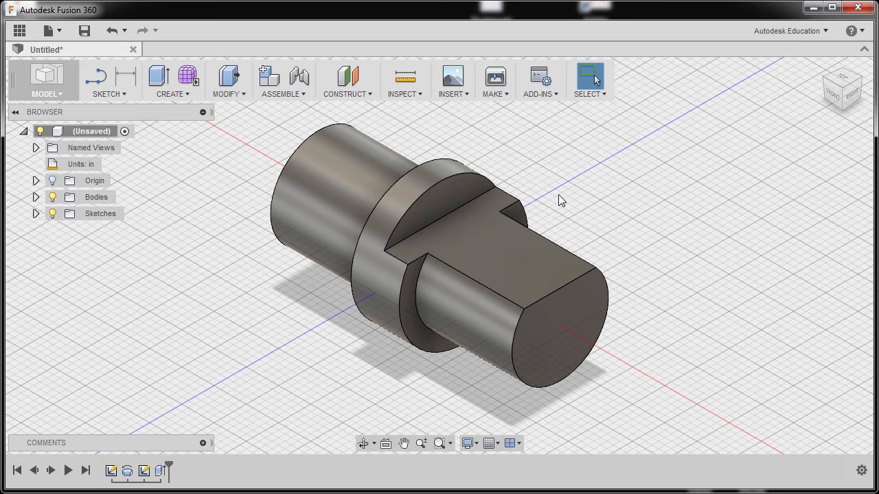
Step: Measure the step down to the flat to confirm it reads 0.38 in
left_click(405, 77)
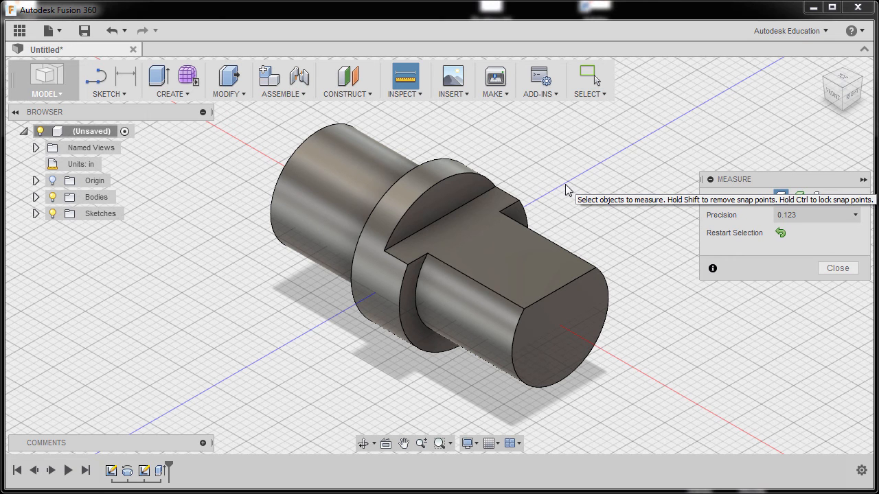
mouse_move(439, 199)
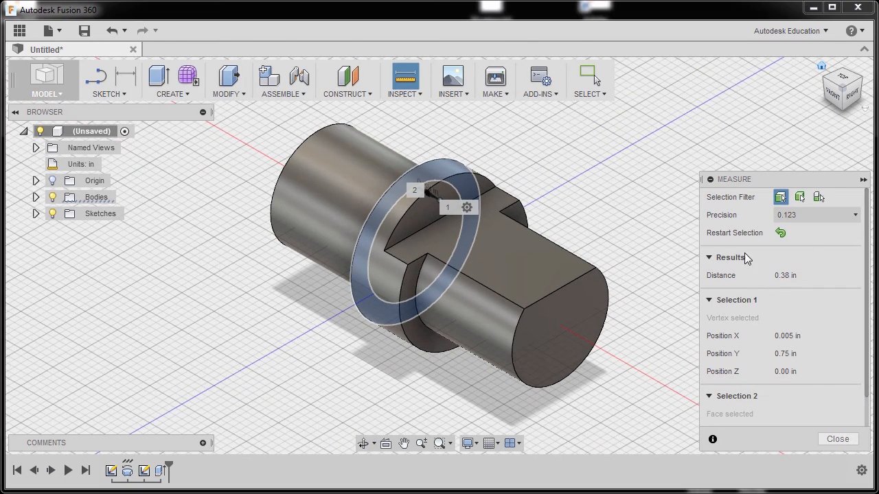
left_click(838, 439)
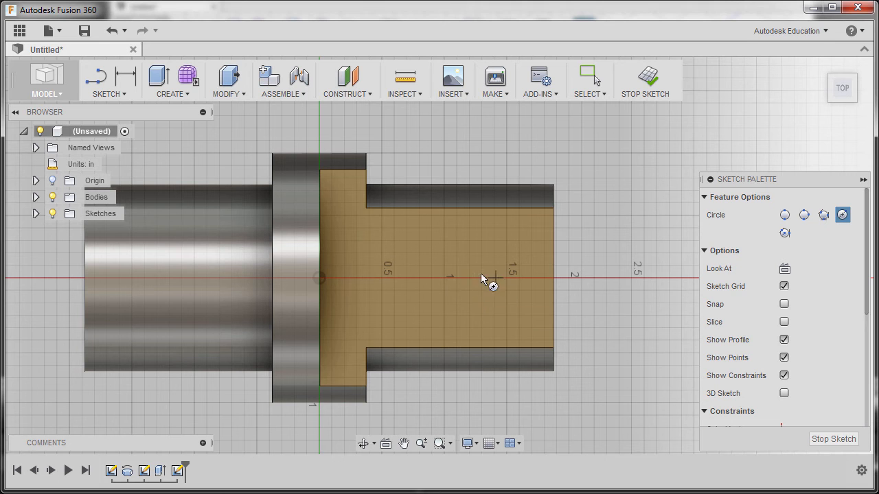
mouse_move(459, 281)
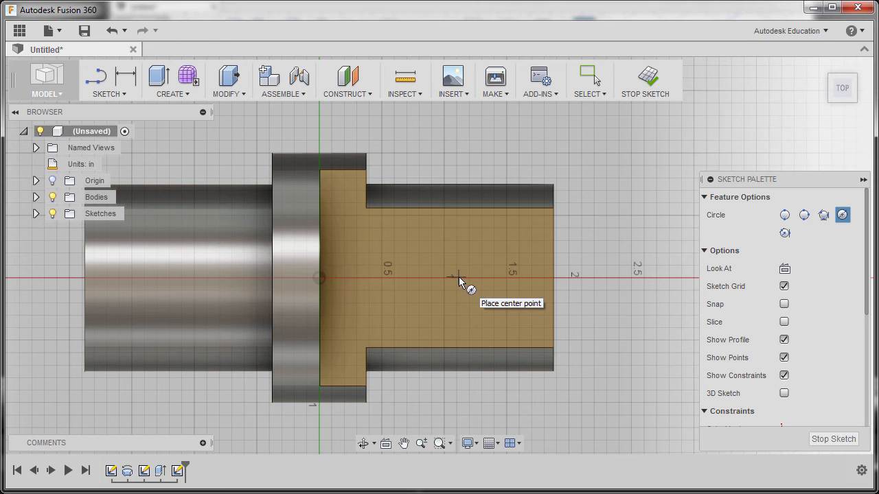
Step: Sketch a 0.38 diameter circle centred on the flat face
left_click(459, 274)
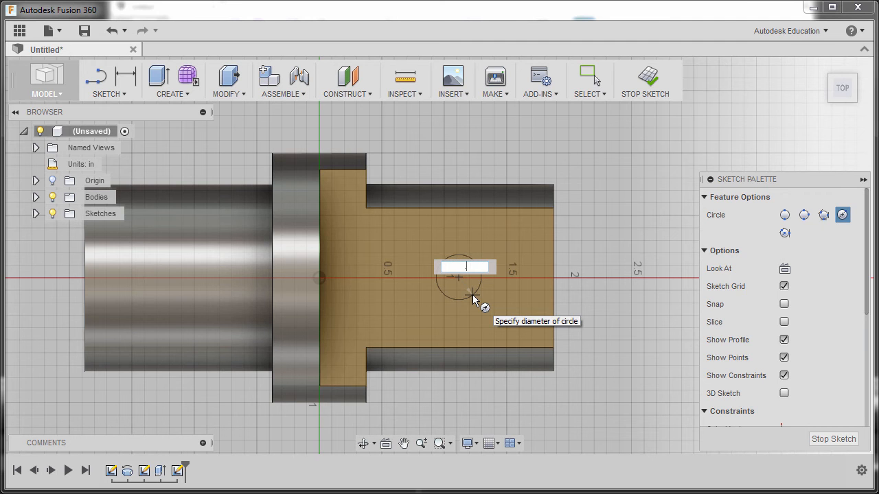
type(".38")
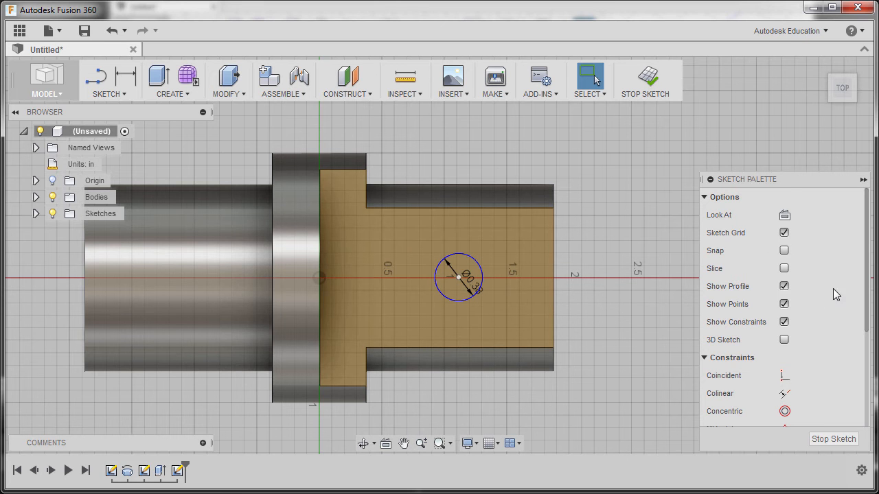
scroll("down", 3)
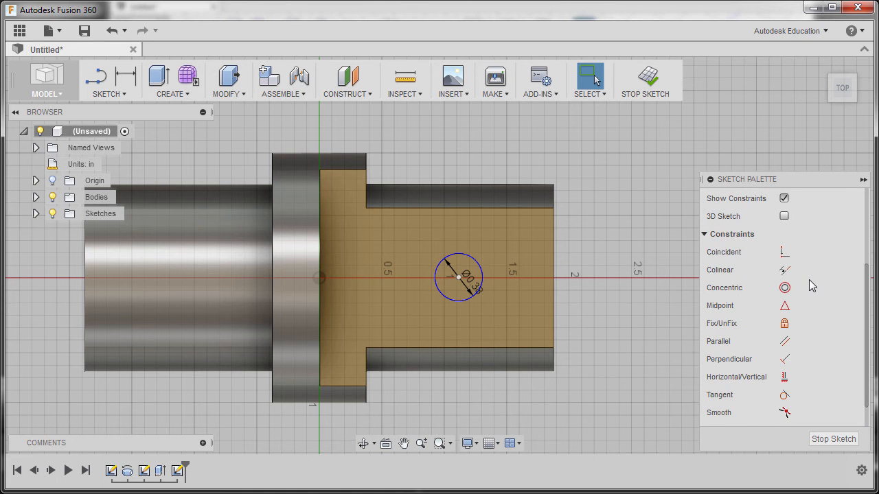
mouse_move(785, 376)
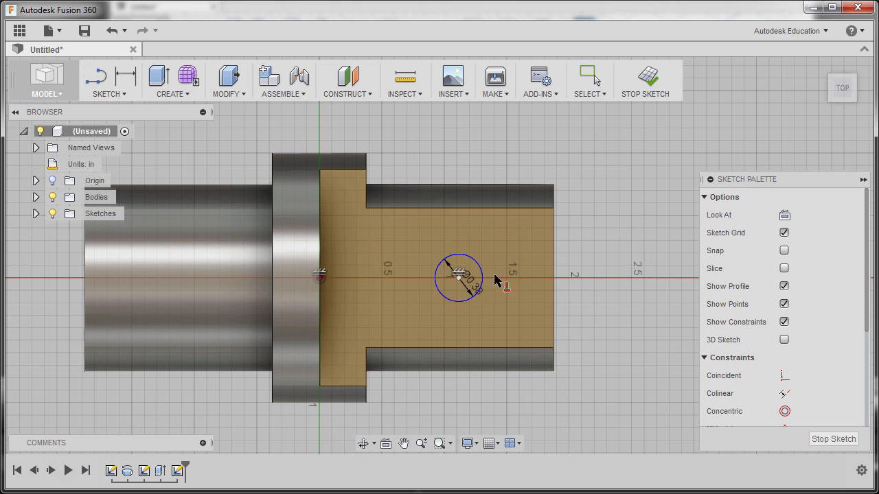
mouse_move(516, 278)
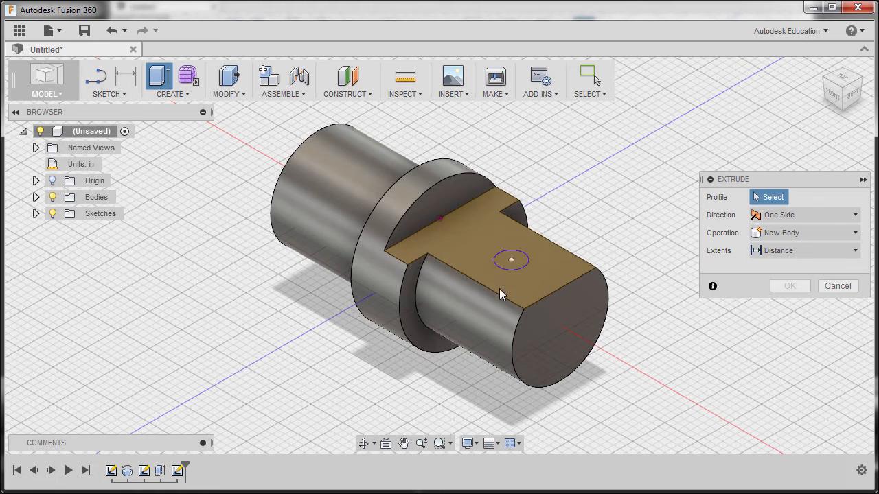
Step: Extrude the small circle downward as a cut, leaving a hole through the shaft's flat face
left_click(511, 260)
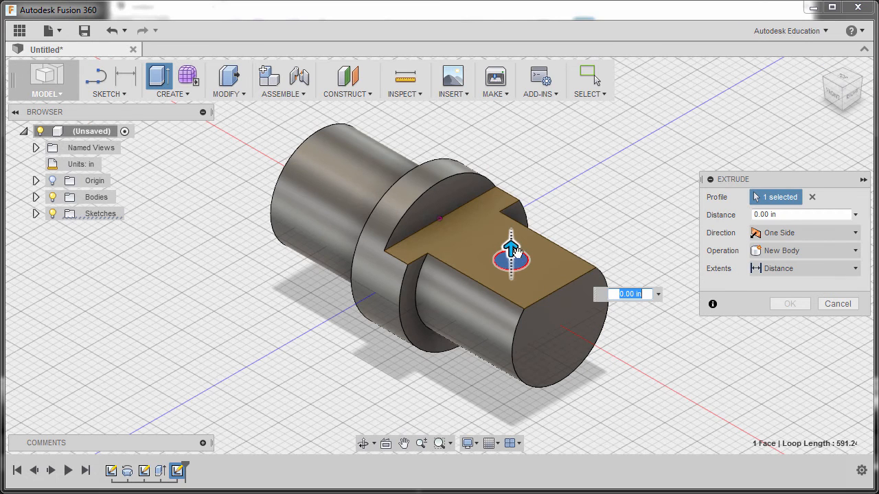
left_click_drag(511, 247, 511, 302)
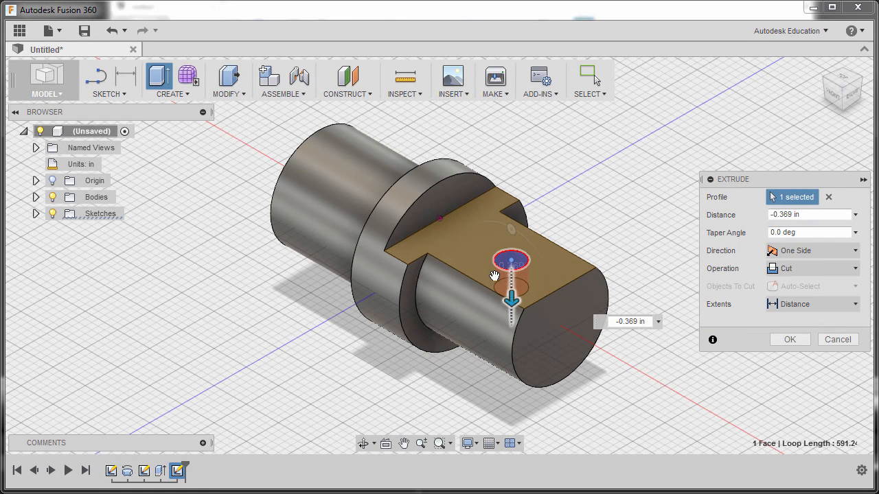
left_click(810, 215)
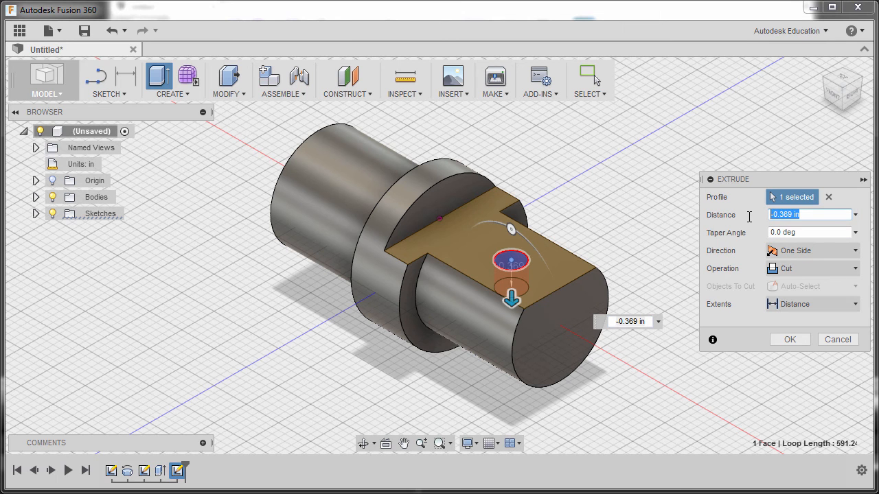
left_click_drag(510, 300, 511, 337)
type("-.88")
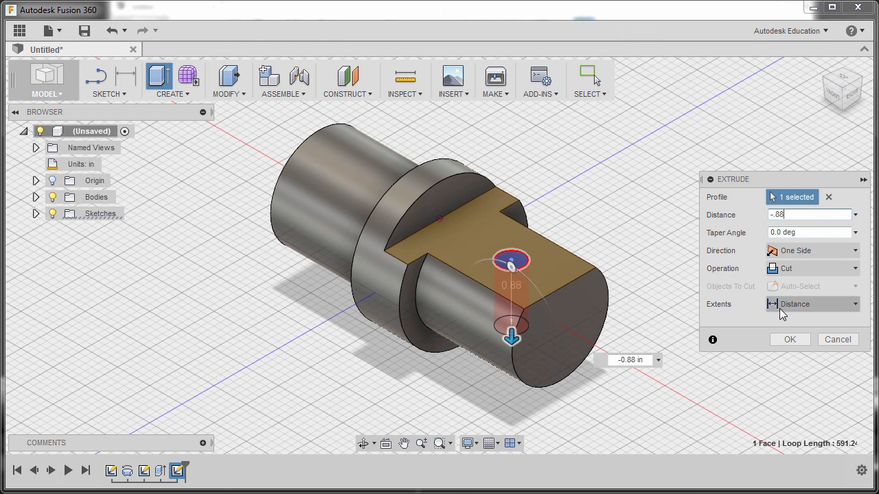
left_click(789, 339)
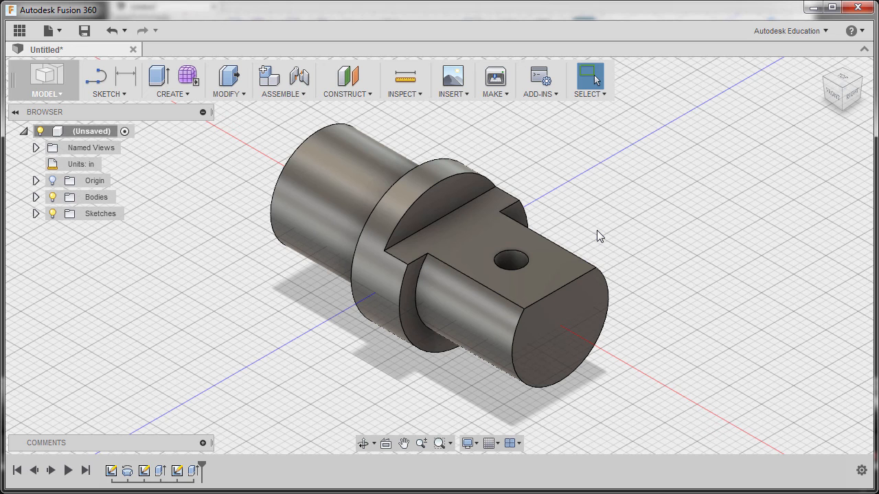
mouse_move(336, 146)
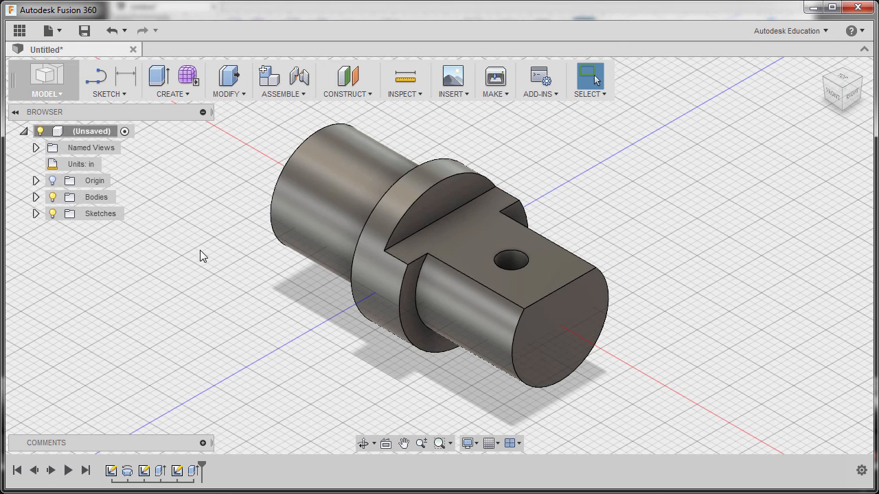
Step: Expand the Origin folder and create a new sketch on the XZ plane sectioning the shaft
left_click(94, 180)
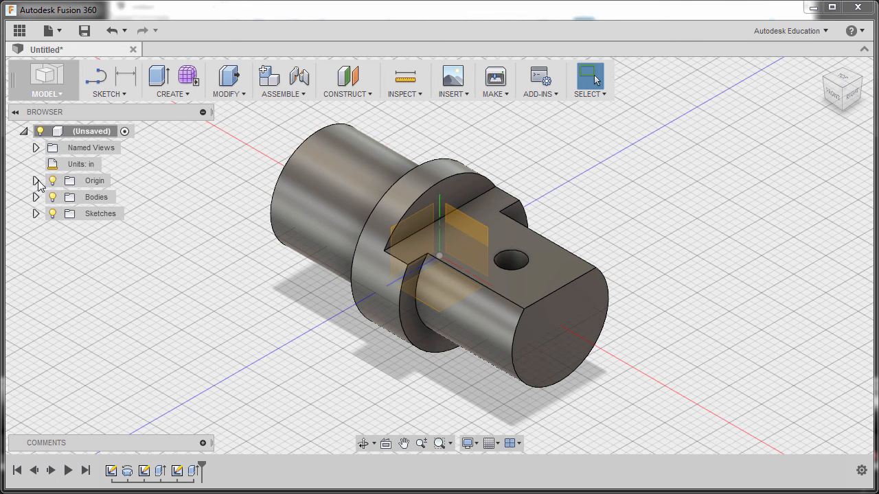
left_click(36, 182)
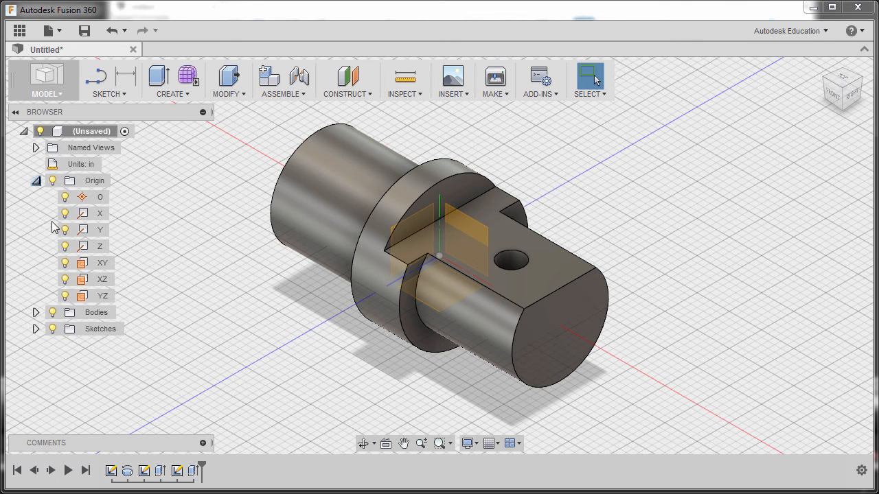
left_click(101, 280)
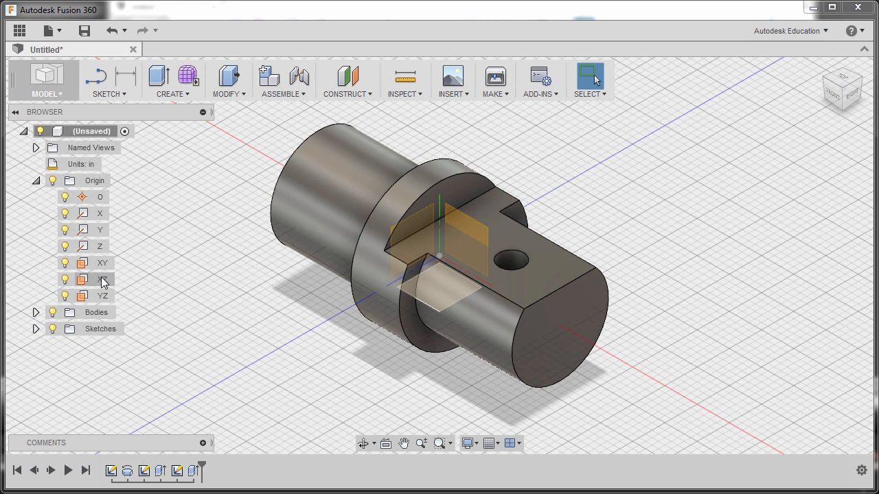
right_click(102, 280)
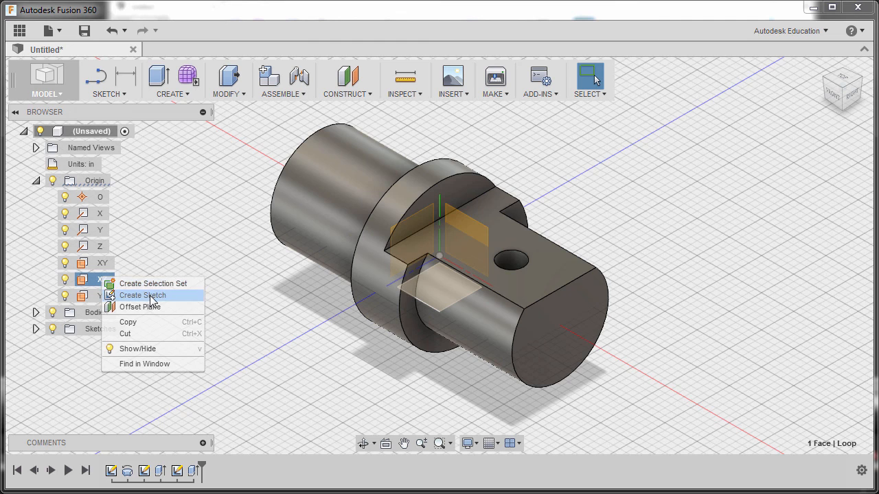
left_click(142, 295)
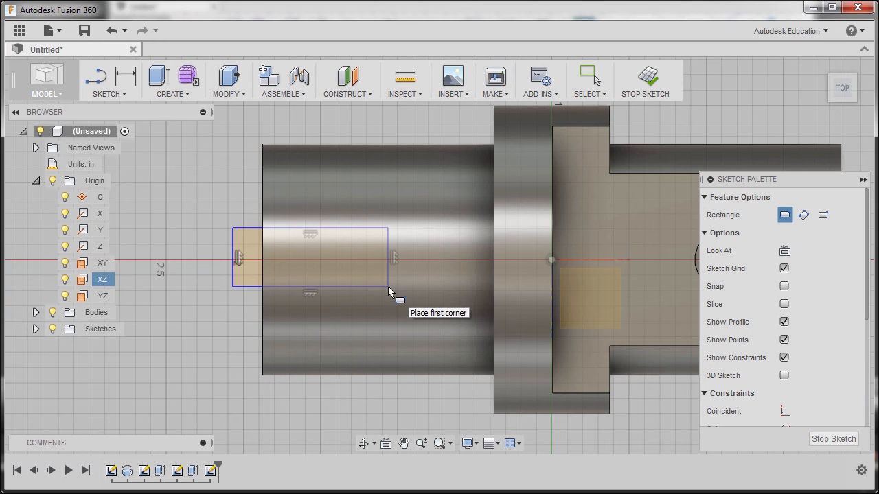
mouse_move(244, 313)
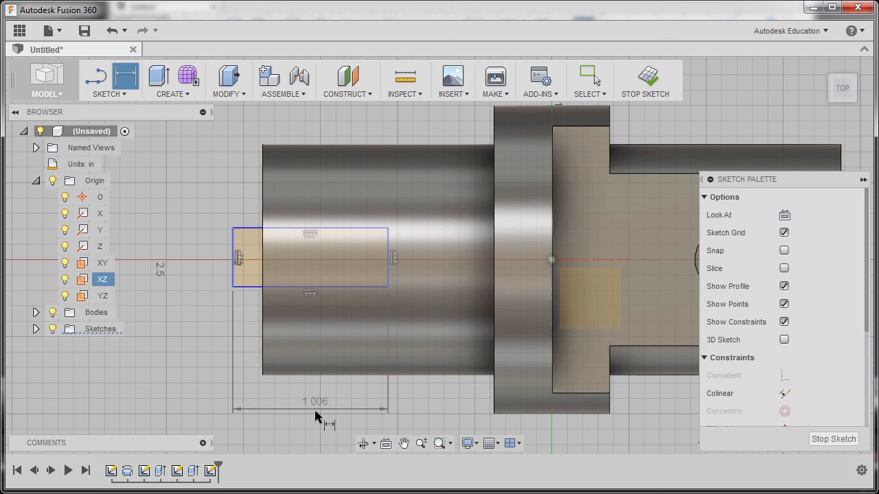
Step: Set the back-end rectangle's width and height dimensions both to 0.50
double_click(314, 401)
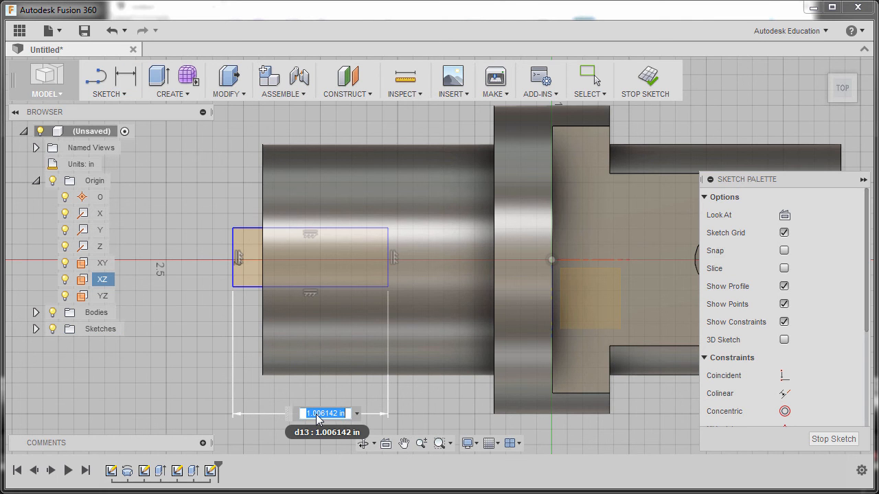
type("0.50")
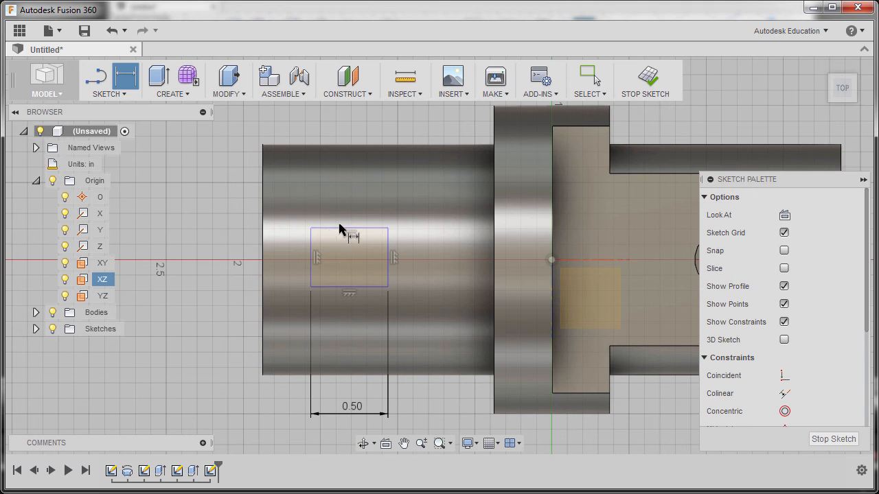
mouse_move(336, 234)
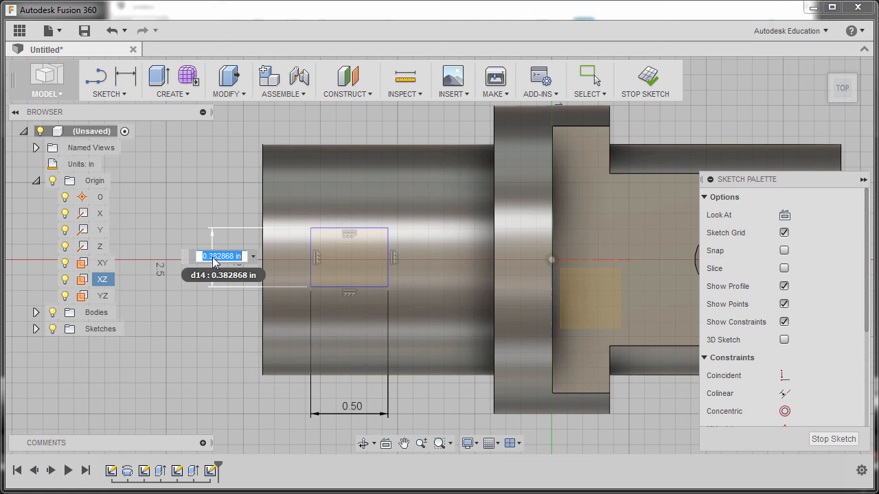
type("5")
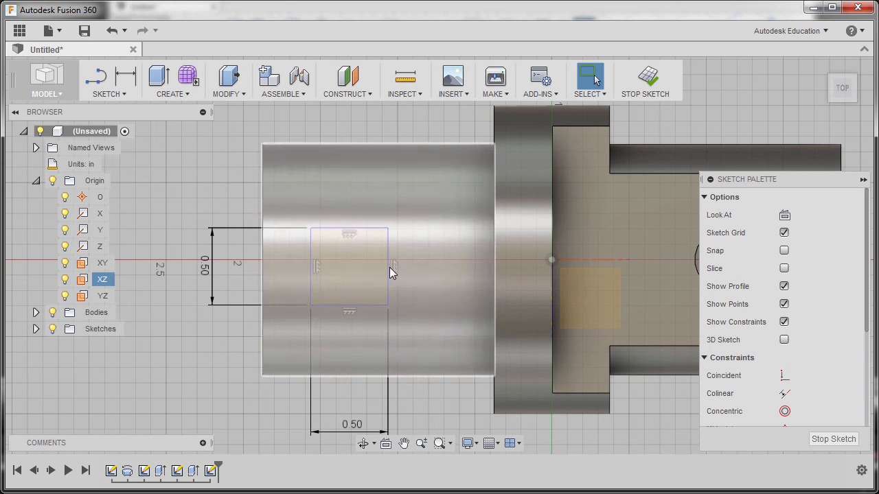
mouse_move(313, 272)
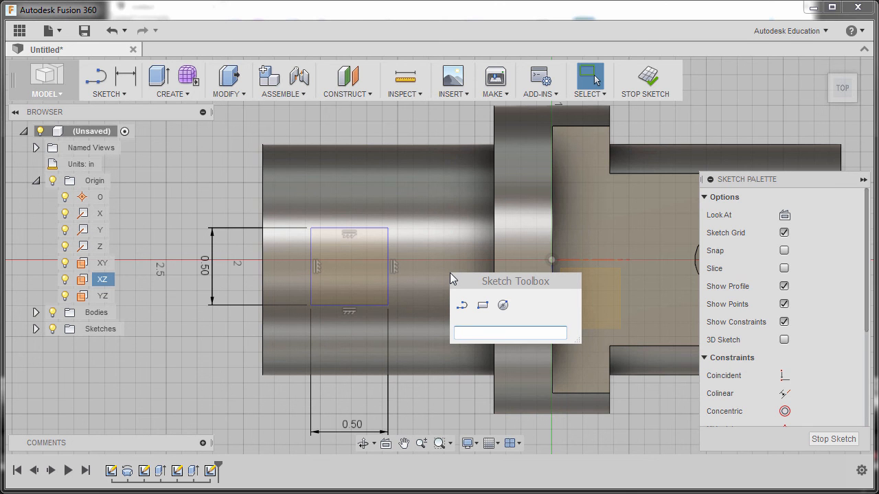
Step: Project the shaft's end edge into the slot sketch as reference points for the rectangle
type("po")
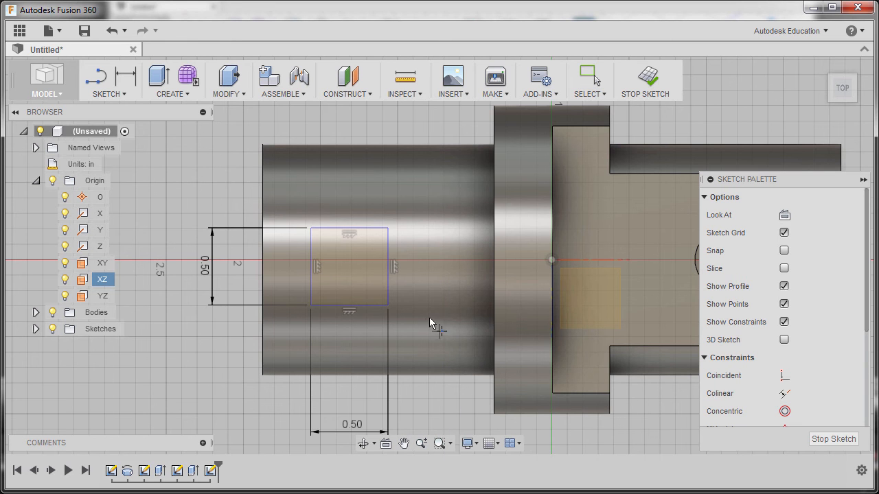
mouse_move(391, 274)
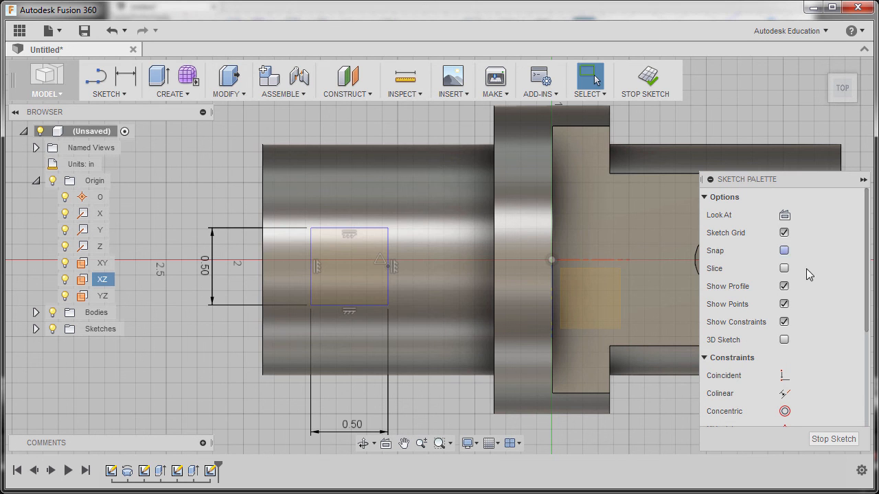
scroll("down", 3)
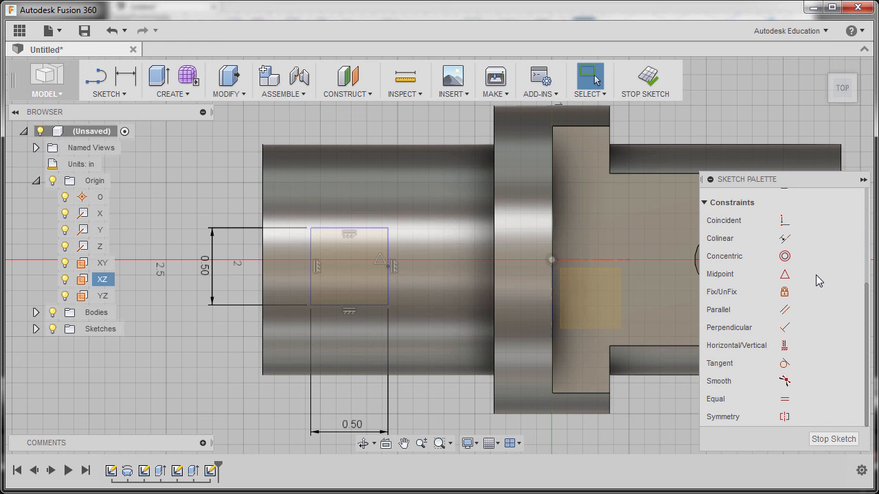
mouse_move(785, 346)
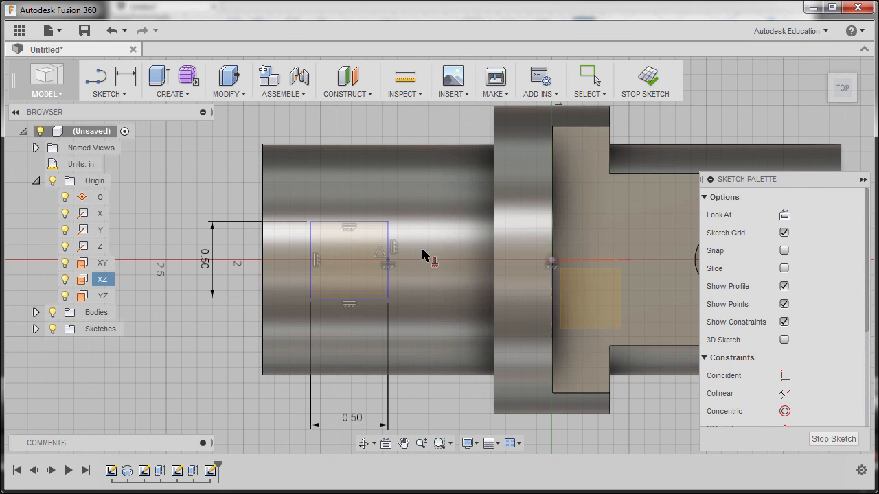
mouse_move(420, 263)
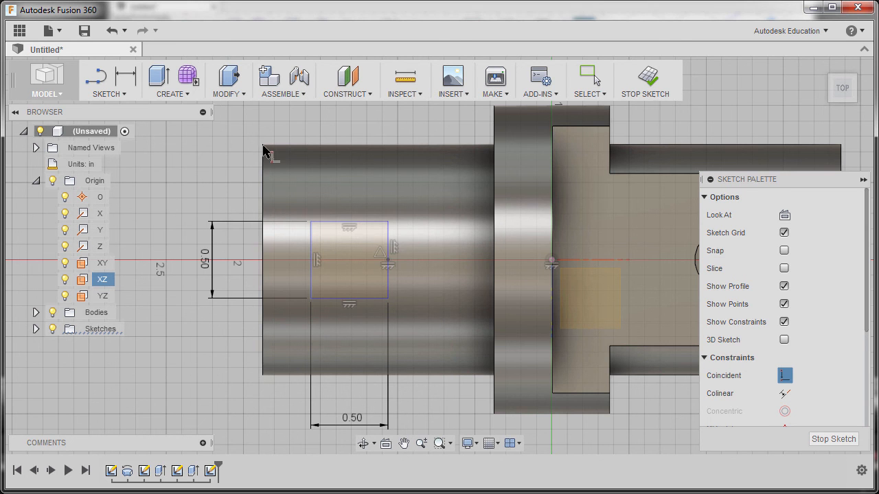
mouse_move(267, 329)
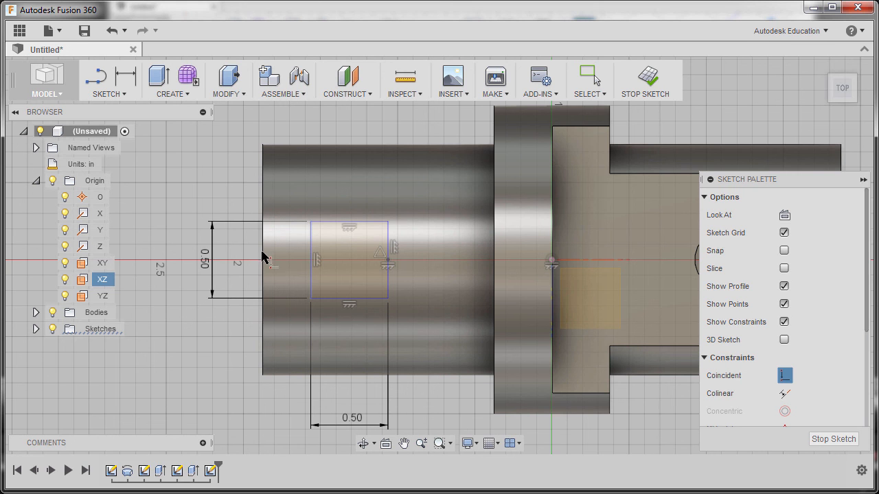
mouse_move(264, 226)
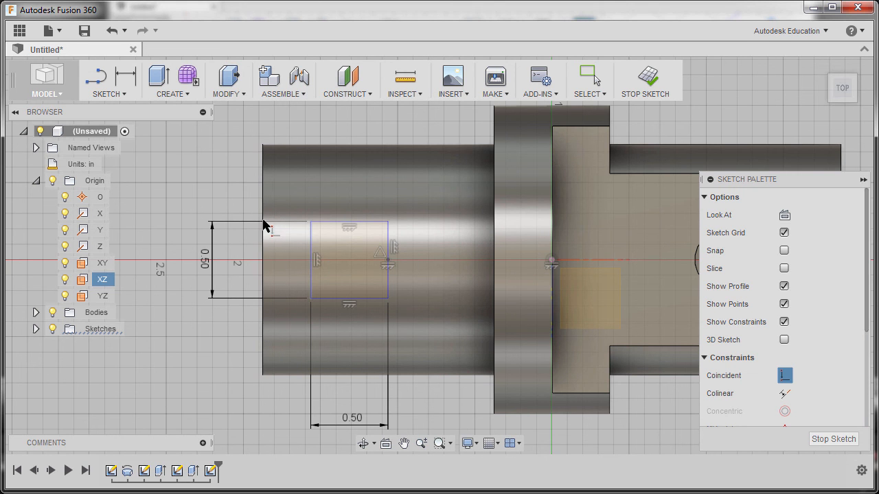
mouse_move(255, 214)
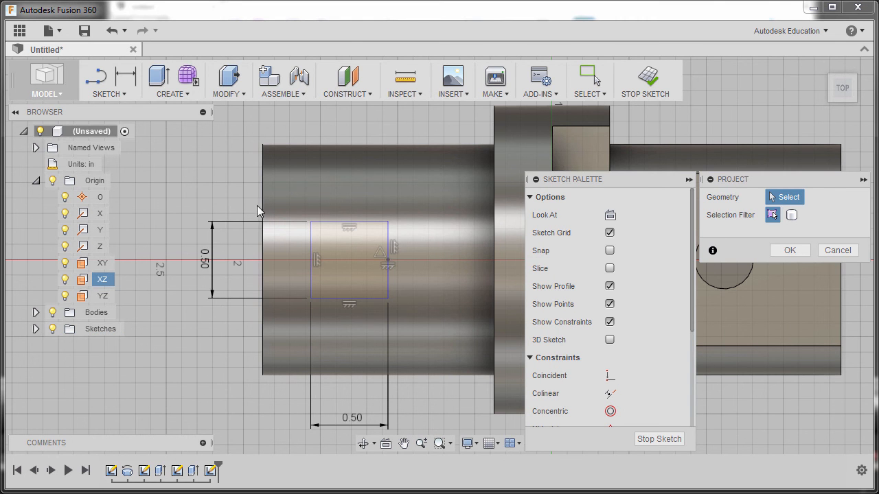
mouse_move(264, 209)
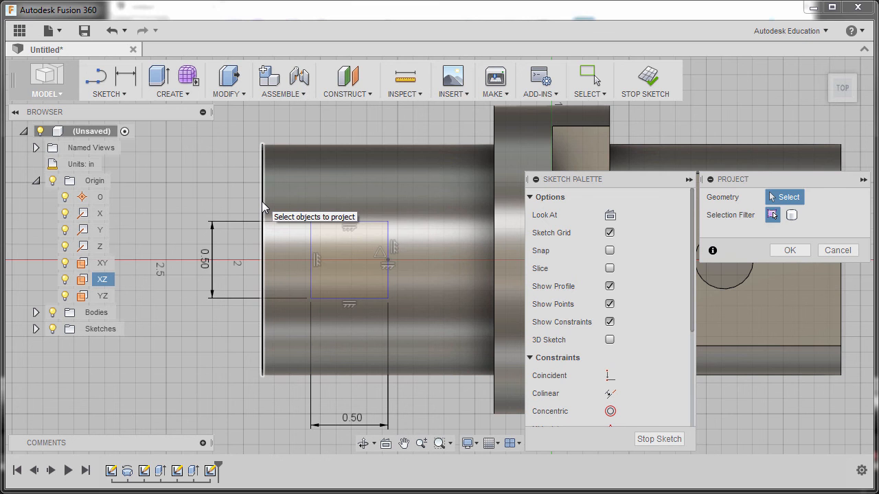
left_click(262, 258)
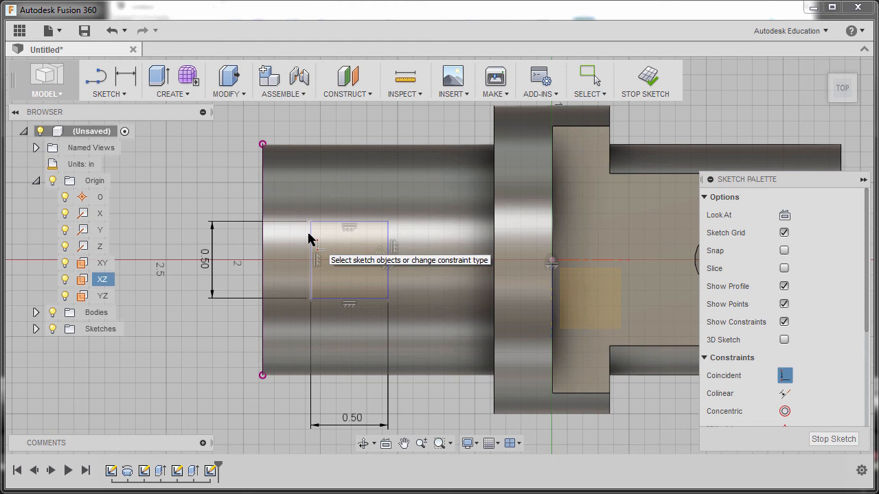
mouse_move(263, 148)
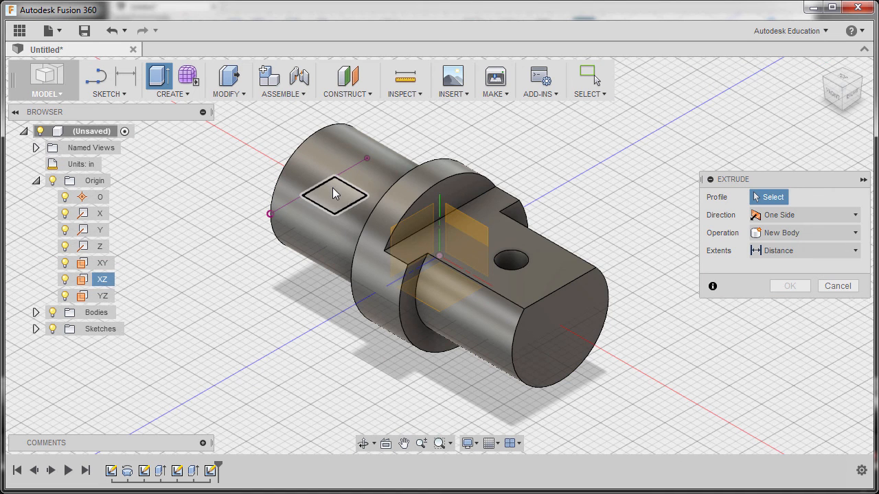
Step: Extrude the rectangle as a symmetric cut with extents All, forming the square back-end slot
left_click(334, 195)
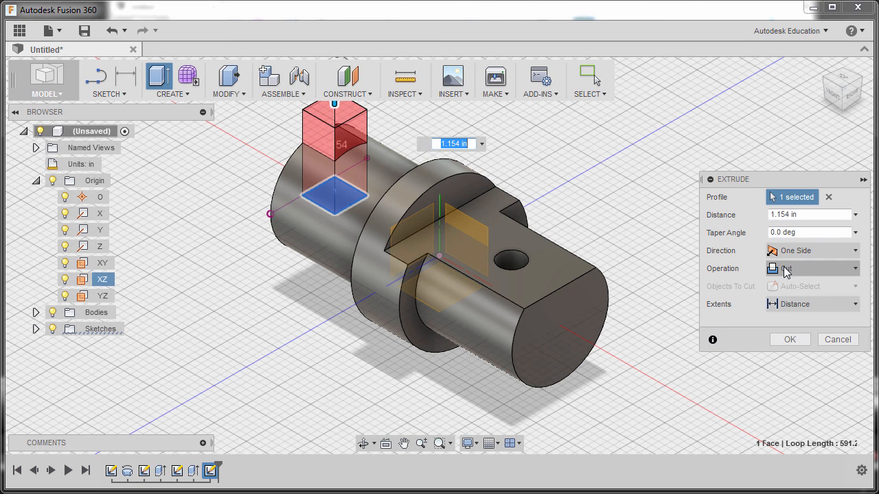
left_click(813, 250)
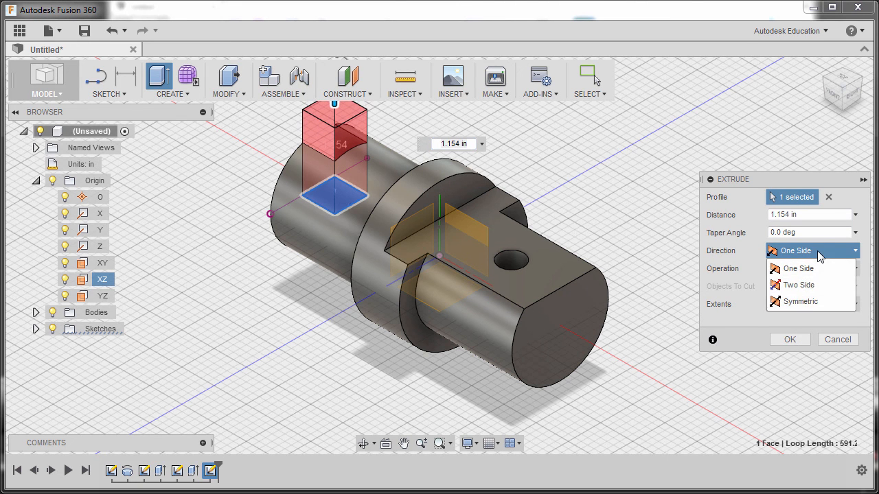
left_click(799, 302)
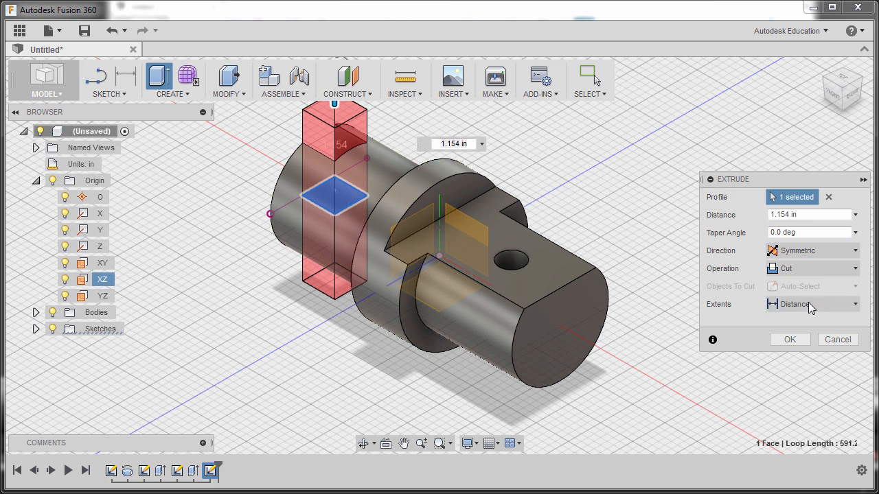
left_click(812, 305)
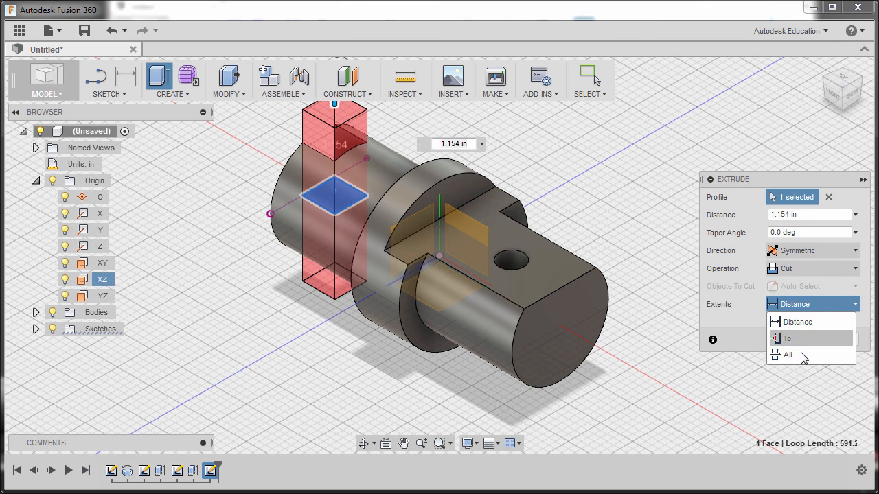
left_click(788, 354)
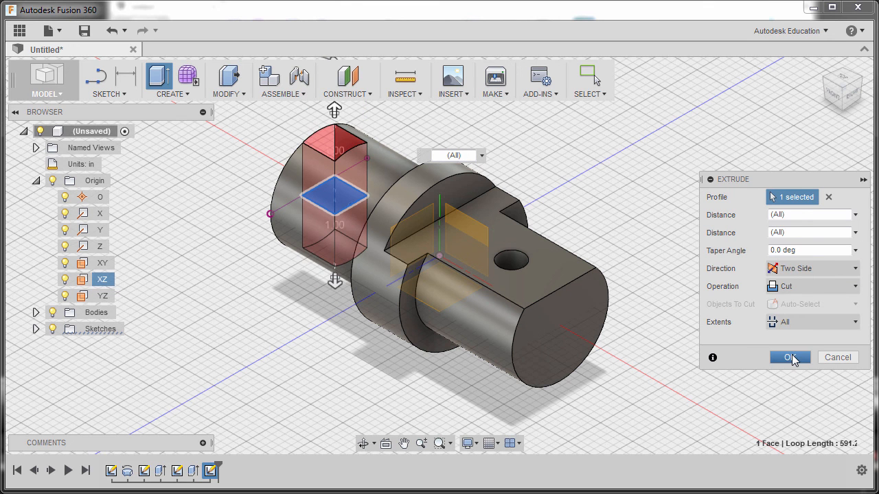
left_click(790, 357)
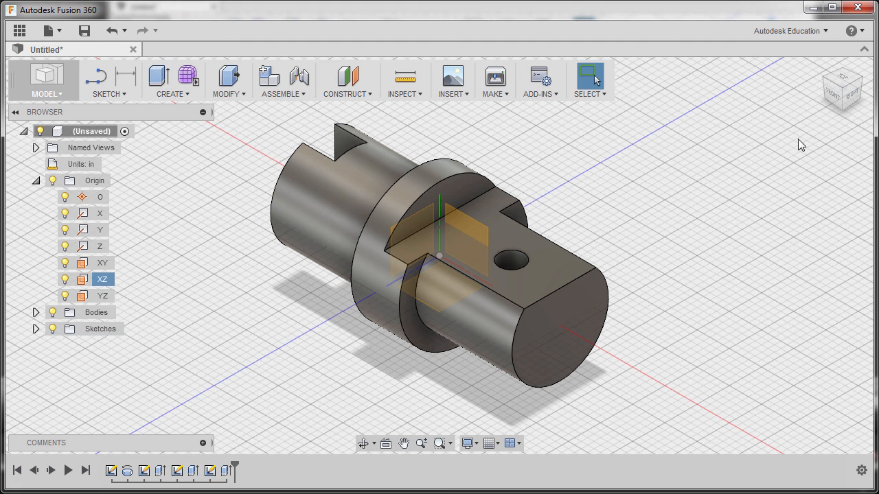
mouse_move(122, 223)
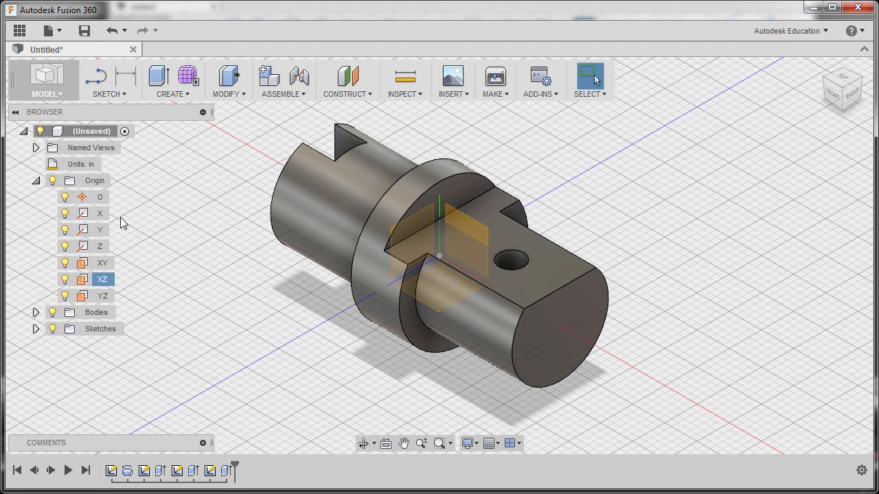
Step: Turn off the leftover sketch's visibility so only the slotted shaft shows
left_click(95, 180)
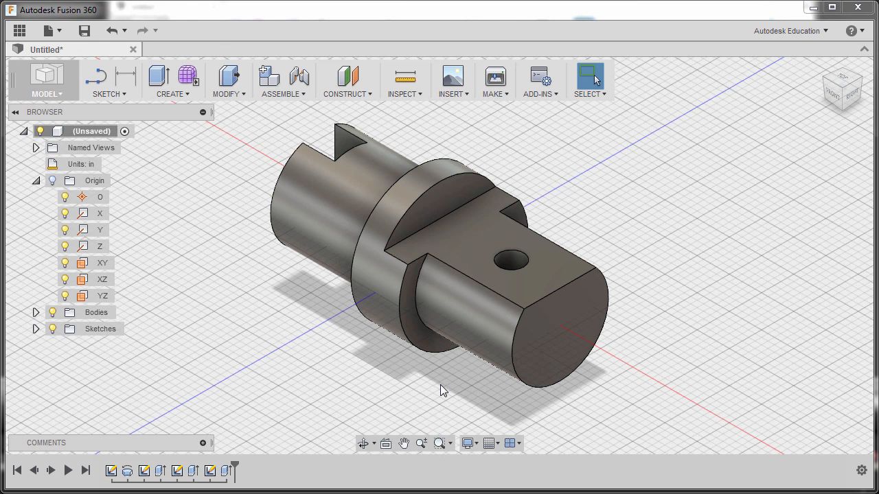
mouse_move(451, 384)
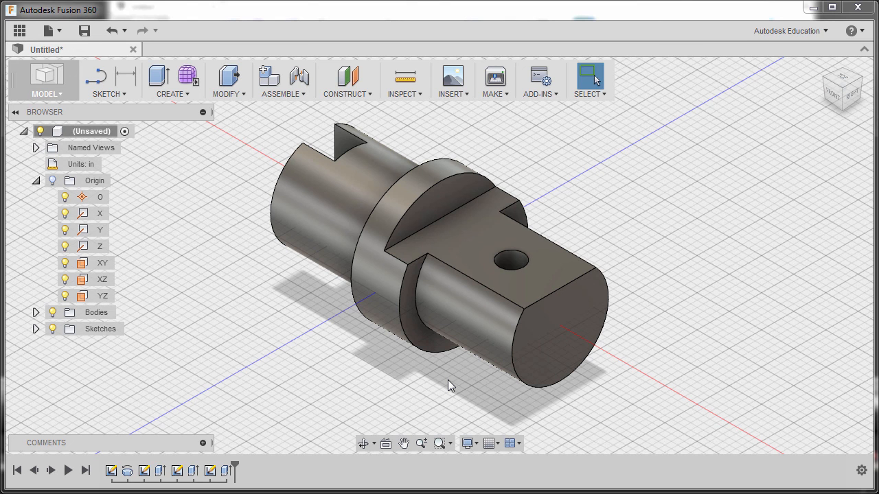